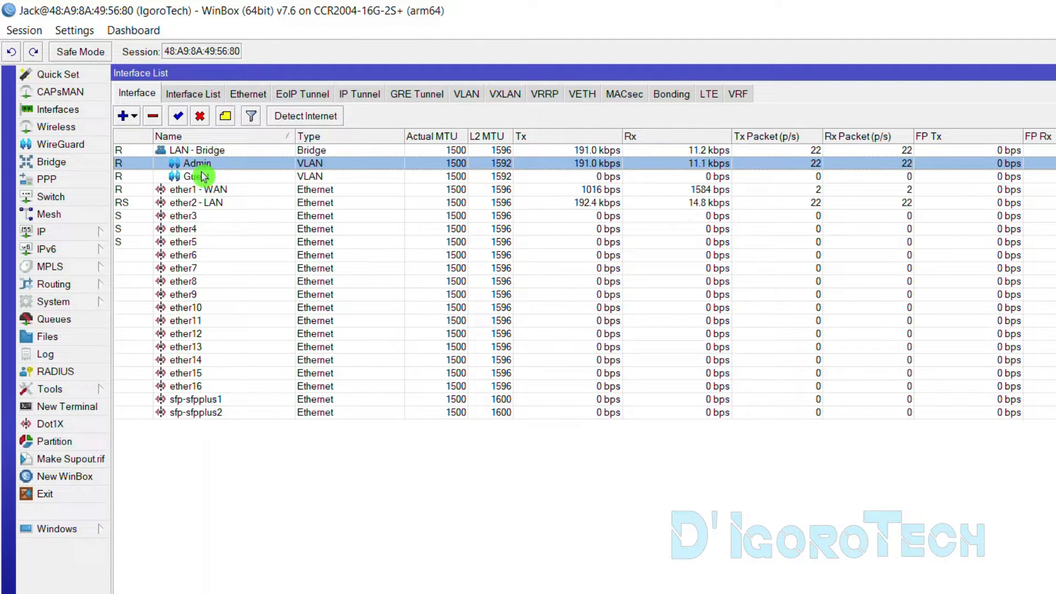
Step: Rename the WAN ports to 'ether6 - WAN_PPPoE' and 'ether1 - WAN_DHCP'
{"action": "left_click", "coordinate": [198, 176]}
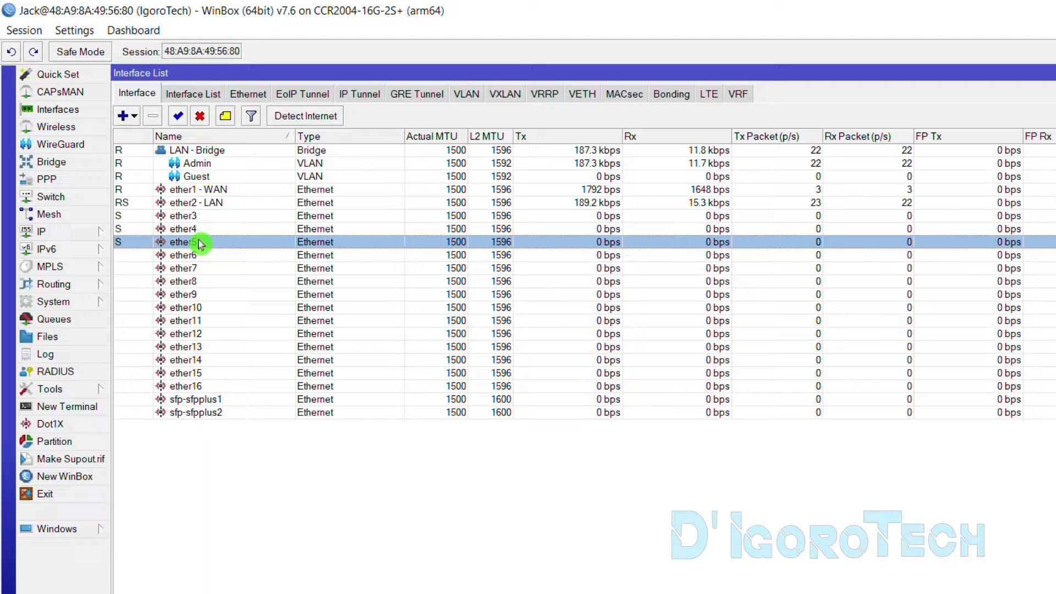
{"action": "mouse_move", "coordinate": [195, 216]}
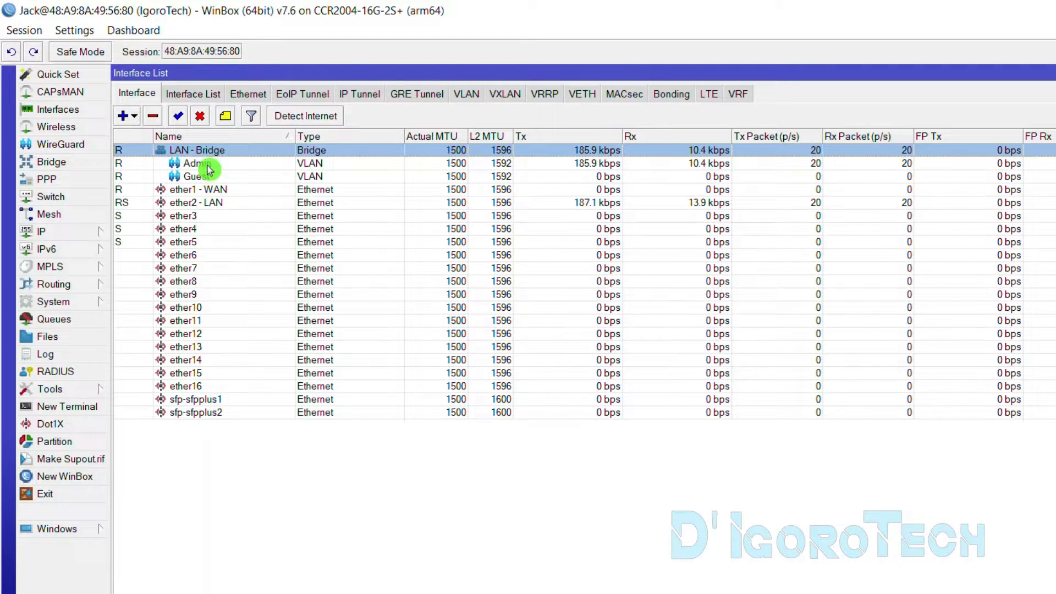
{"action": "left_click", "coordinate": [199, 189]}
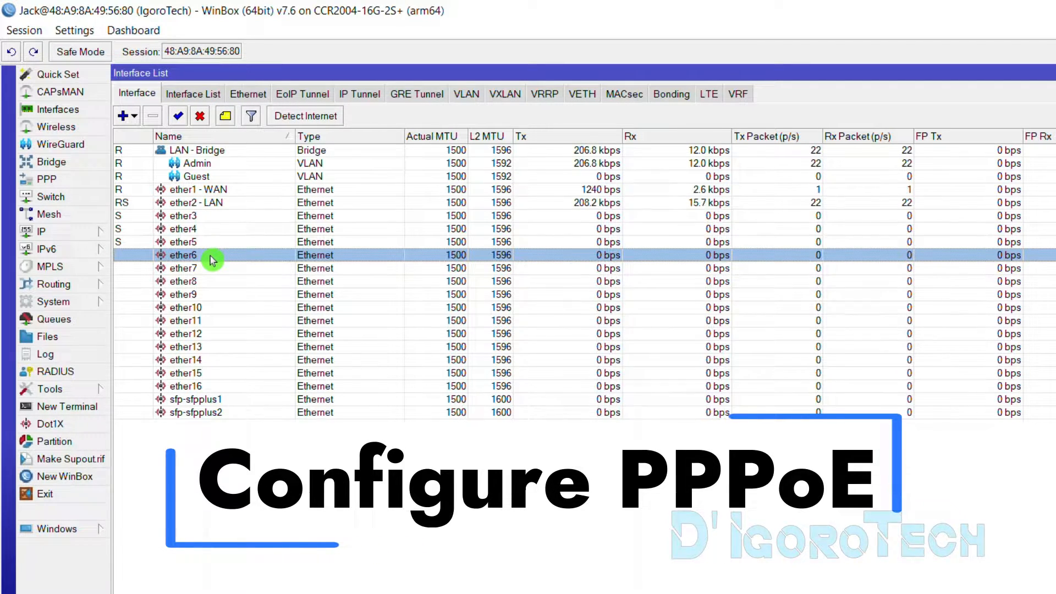
{"action": "double_click", "coordinate": [183, 255]}
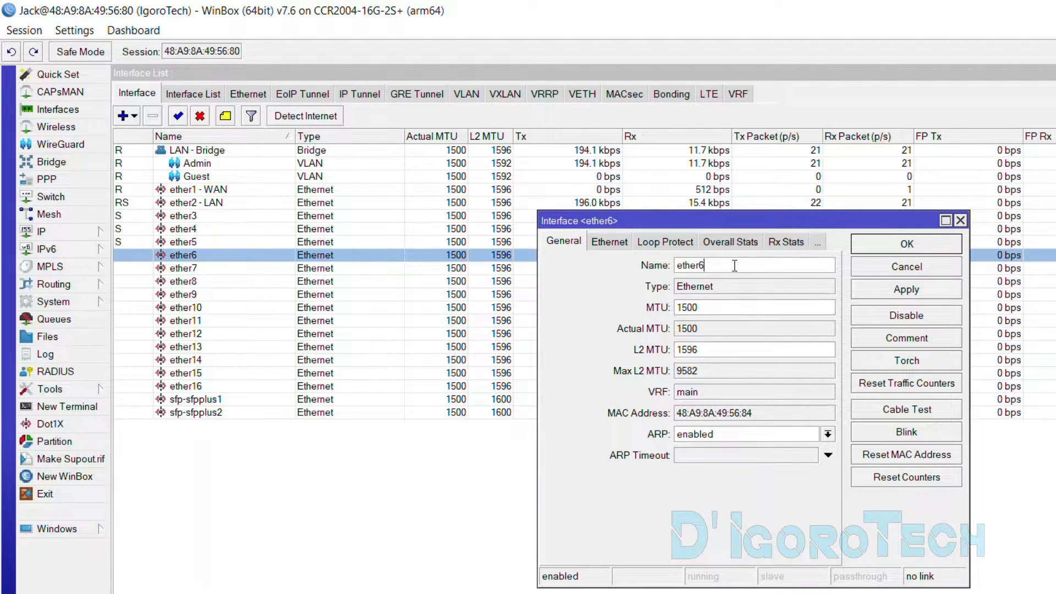
{"action": "type", "text": "- WAN"}
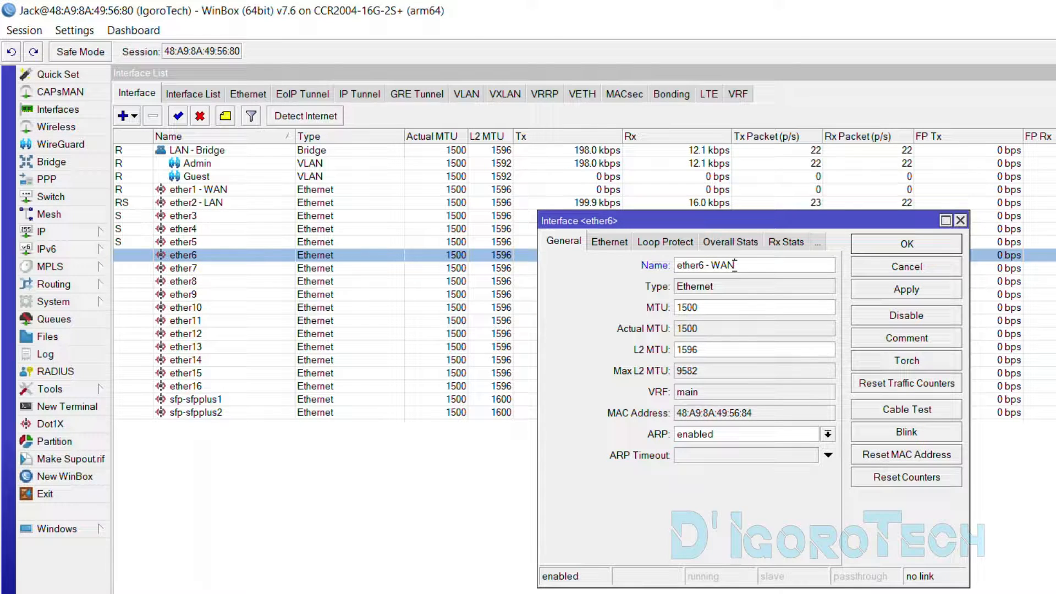
{"action": "type", "text": "_PPPo"}
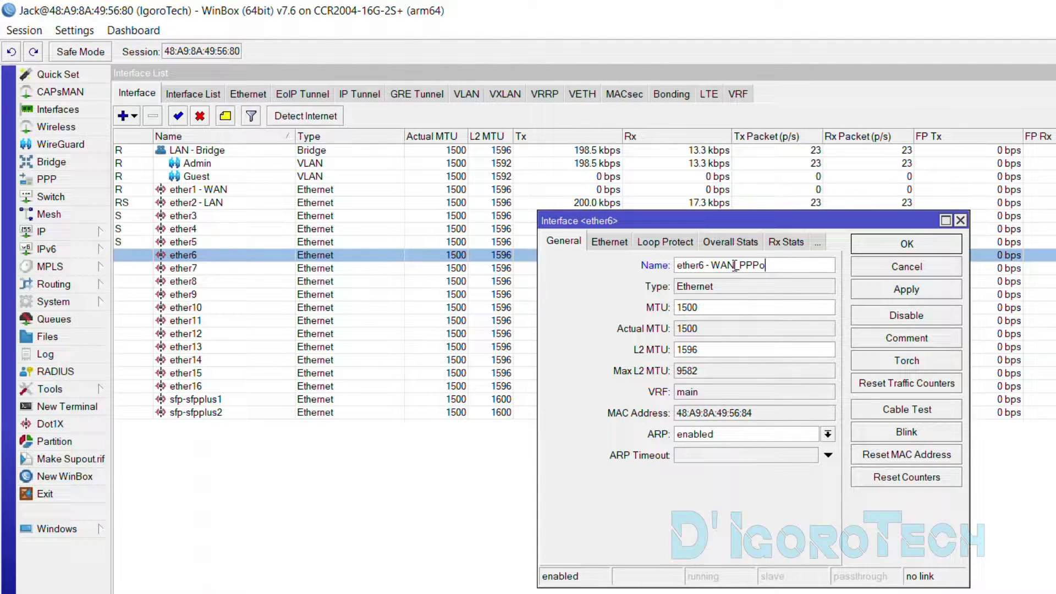
{"action": "left_click", "coordinate": [906, 243]}
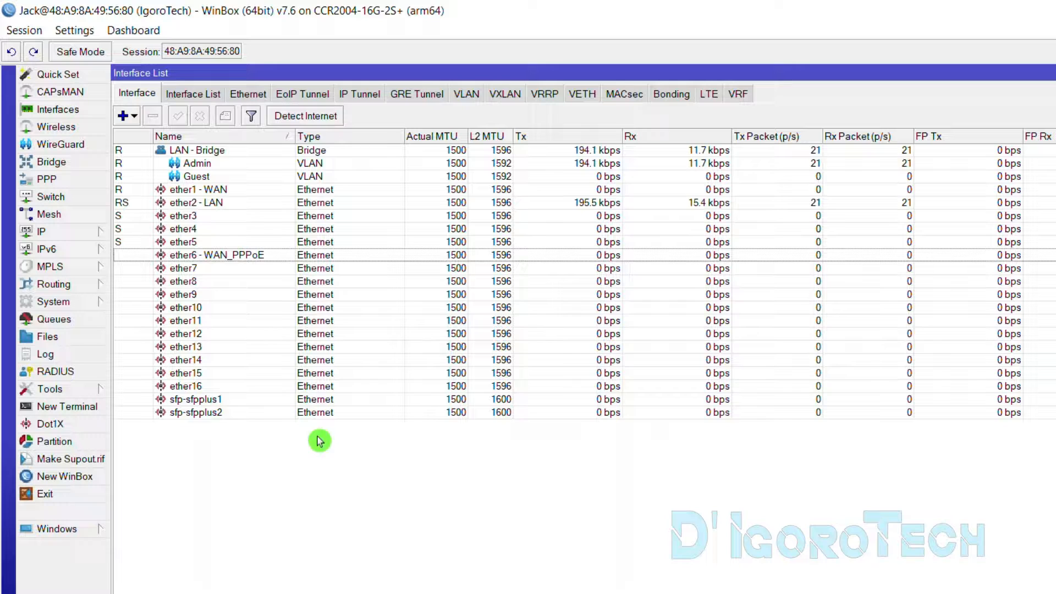
{"action": "double_click", "coordinate": [199, 189]}
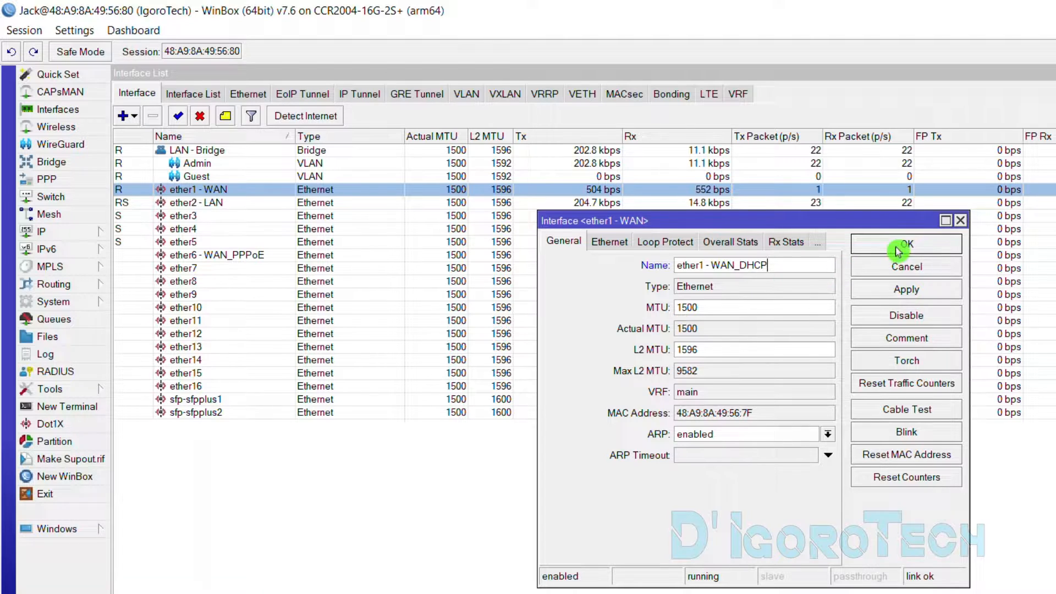
{"action": "left_click", "coordinate": [905, 244]}
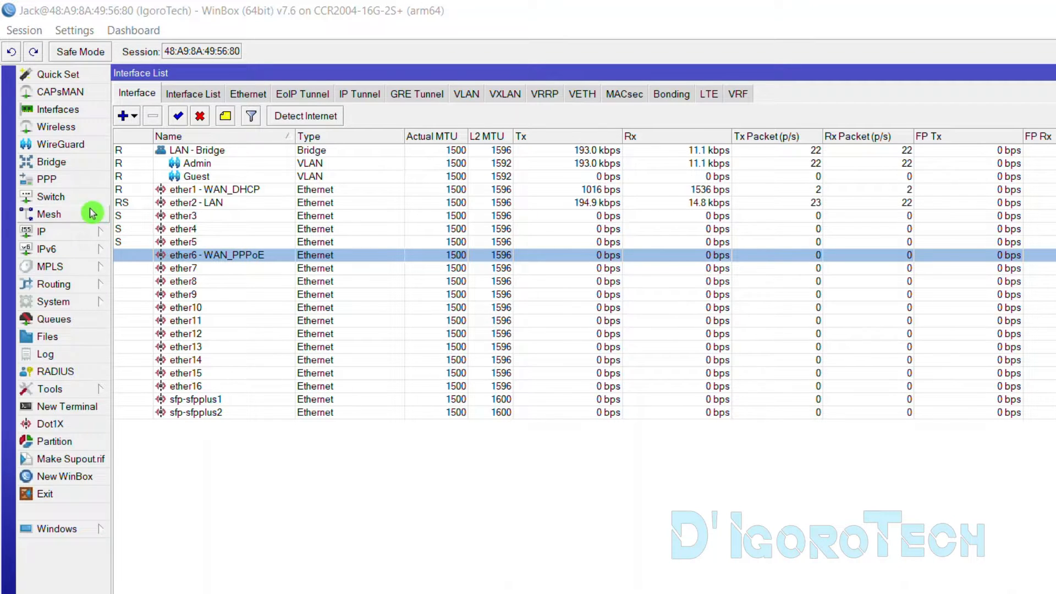
Step: Add a PPPoE client named WAN2-PPPoE that dials over ether6 - WAN_PPPoE
{"action": "left_click", "coordinate": [36, 179]}
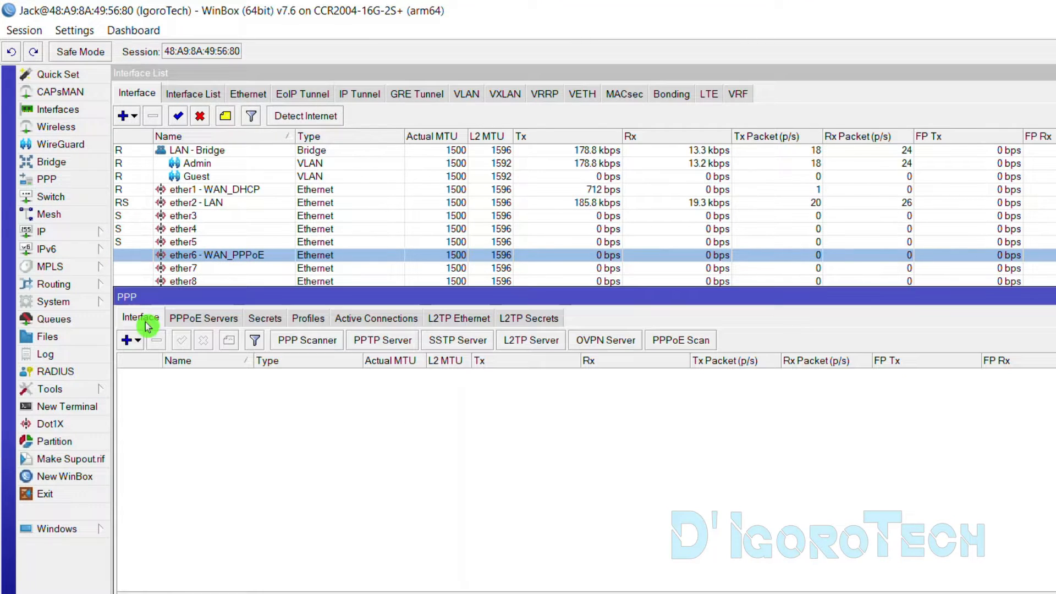
{"action": "mouse_move", "coordinate": [154, 316]}
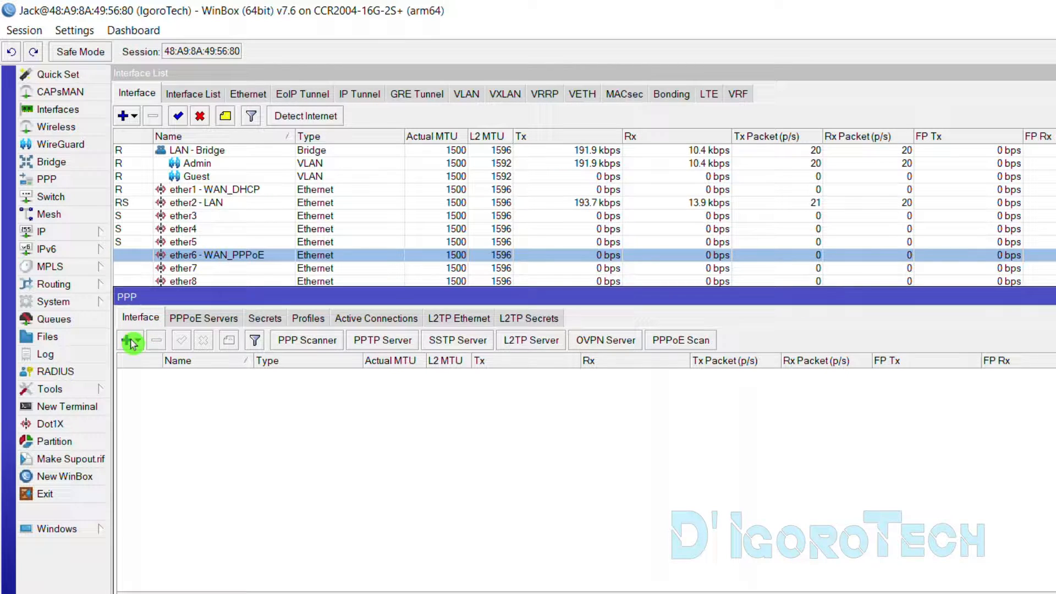
{"action": "left_click", "coordinate": [131, 340]}
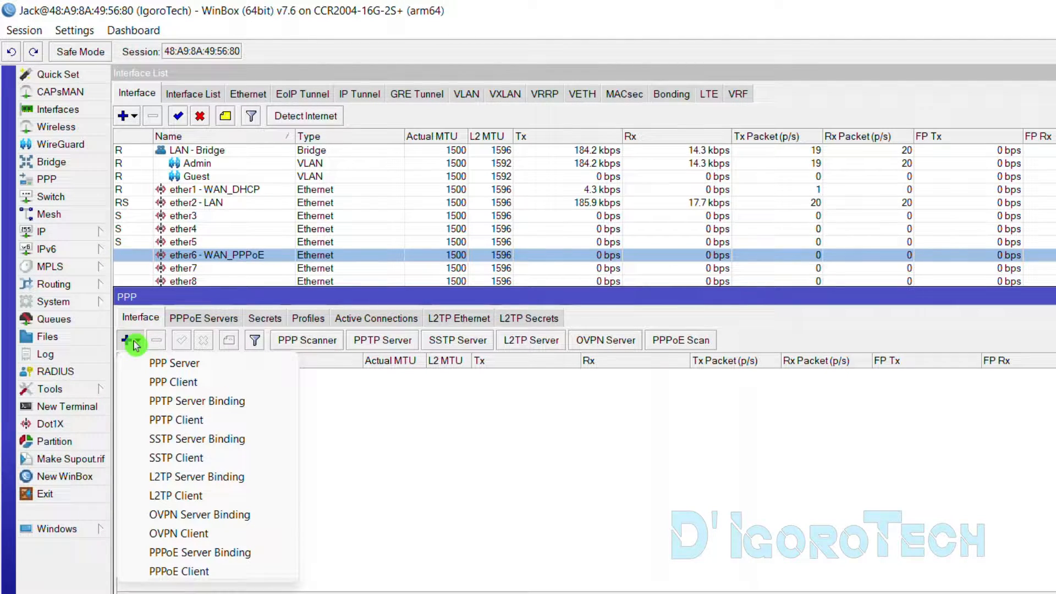
{"action": "mouse_move", "coordinate": [194, 576]}
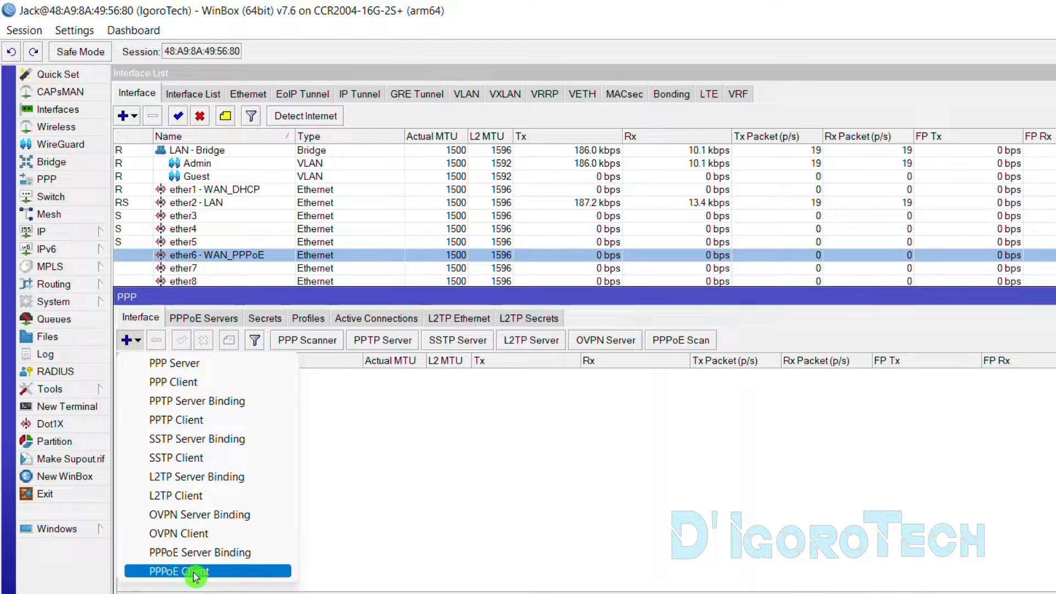
{"action": "left_click", "coordinate": [181, 570]}
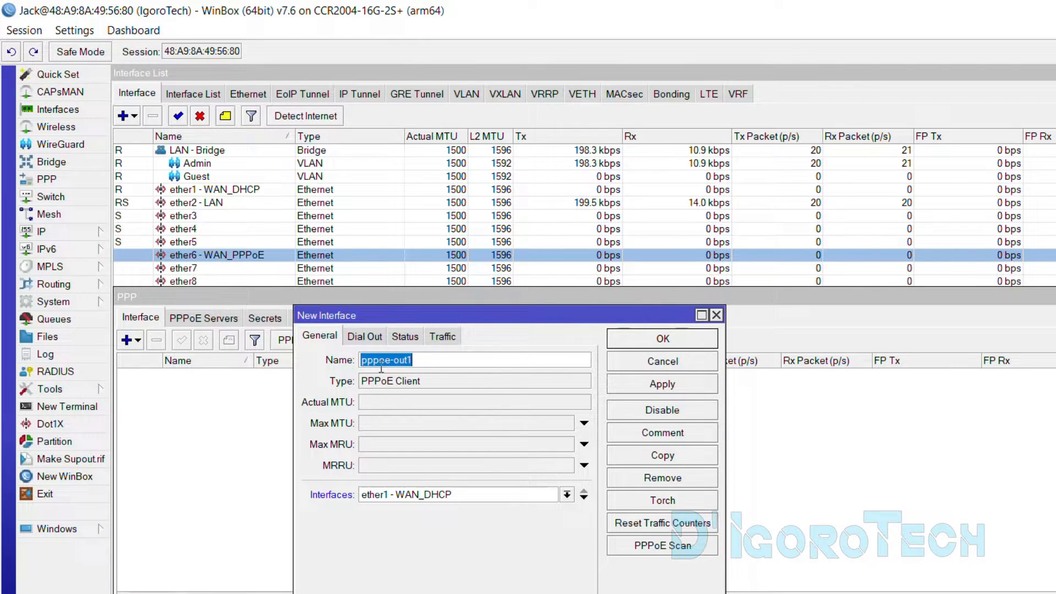
{"action": "left_click", "coordinate": [455, 359]}
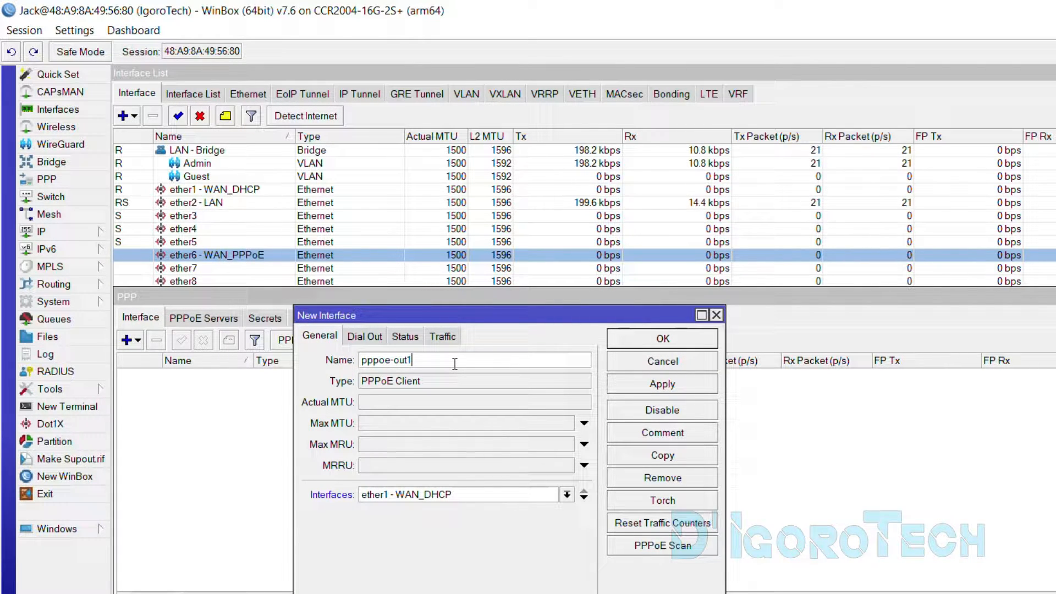
{"action": "type", "text": "WAN2-PPPoE"}
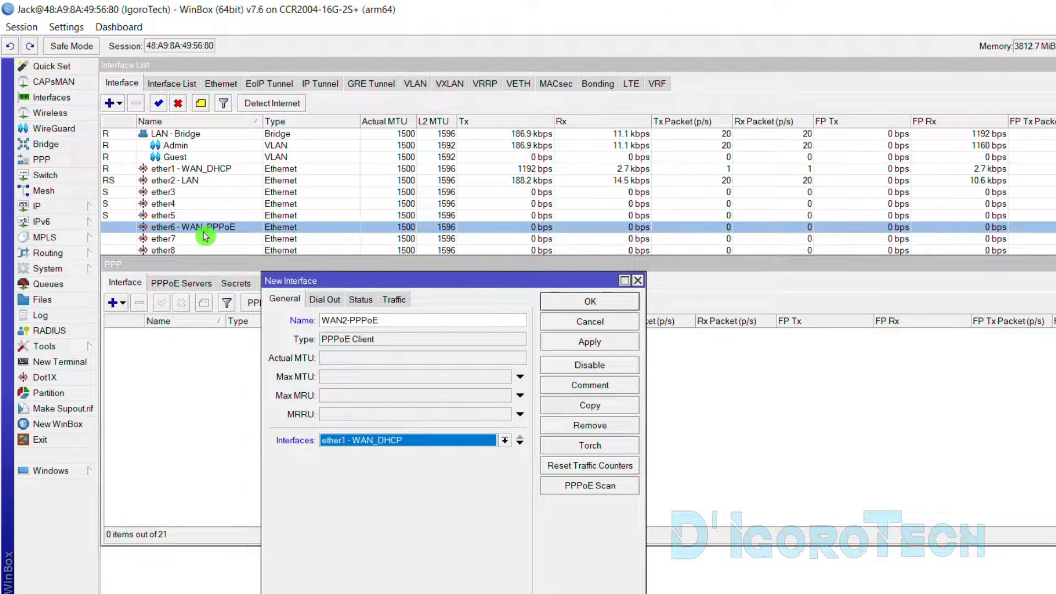
{"action": "left_click", "coordinate": [504, 439]}
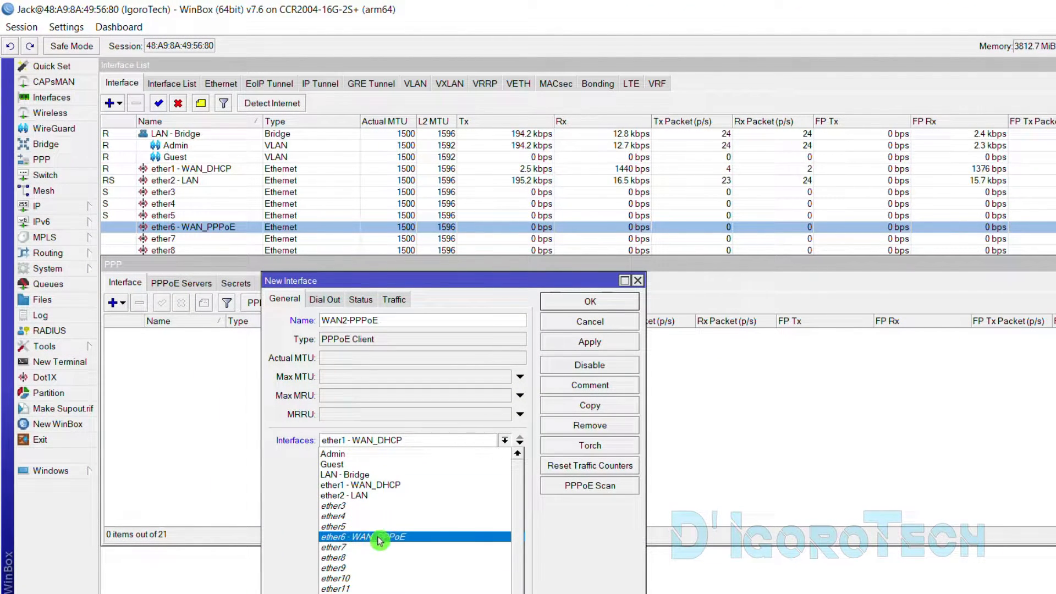
{"action": "left_click", "coordinate": [378, 536]}
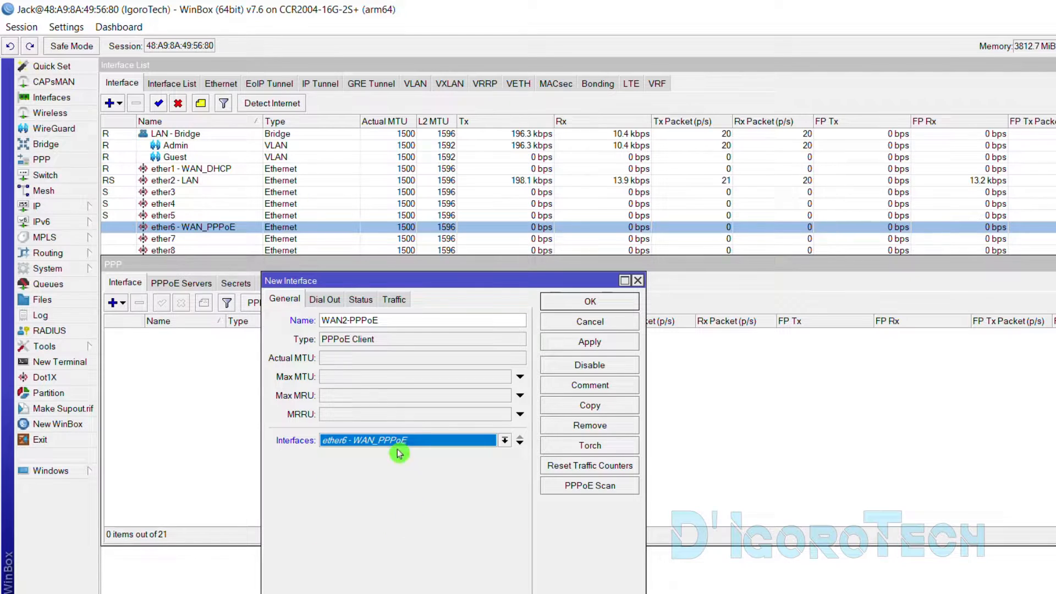
Step: Enter PPPoE user 'igorotech@…' and password, add a default route at distance 5, and apply
{"action": "left_click", "coordinate": [324, 299]}
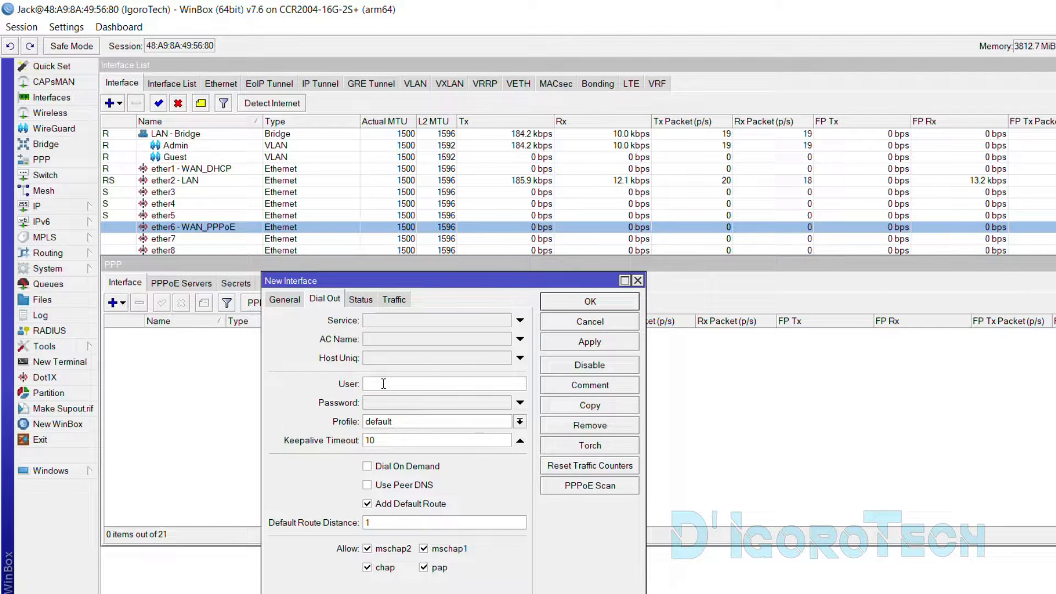
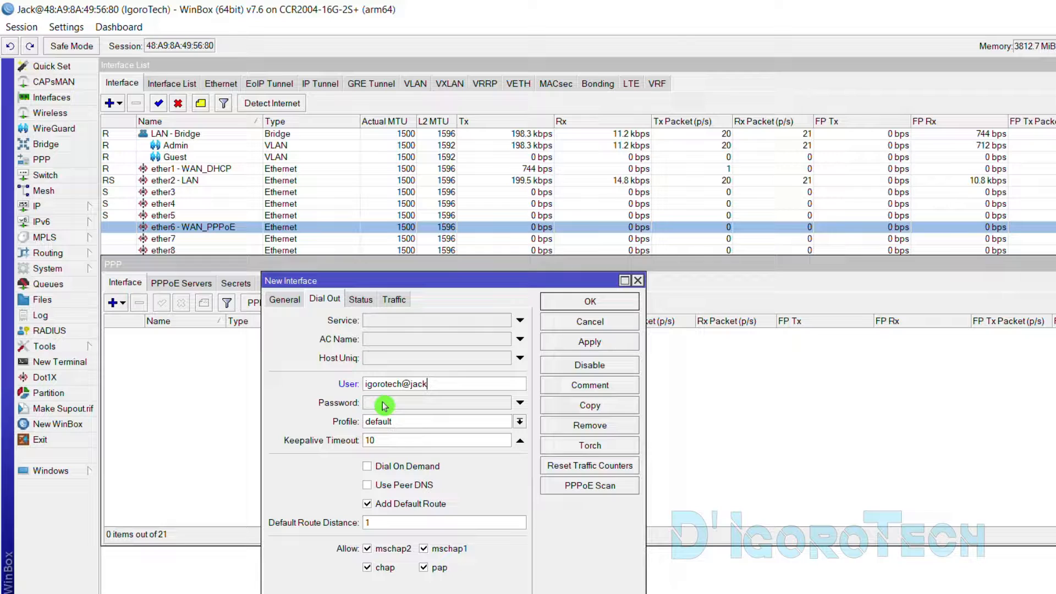
{"action": "left_click", "coordinate": [436, 403]}
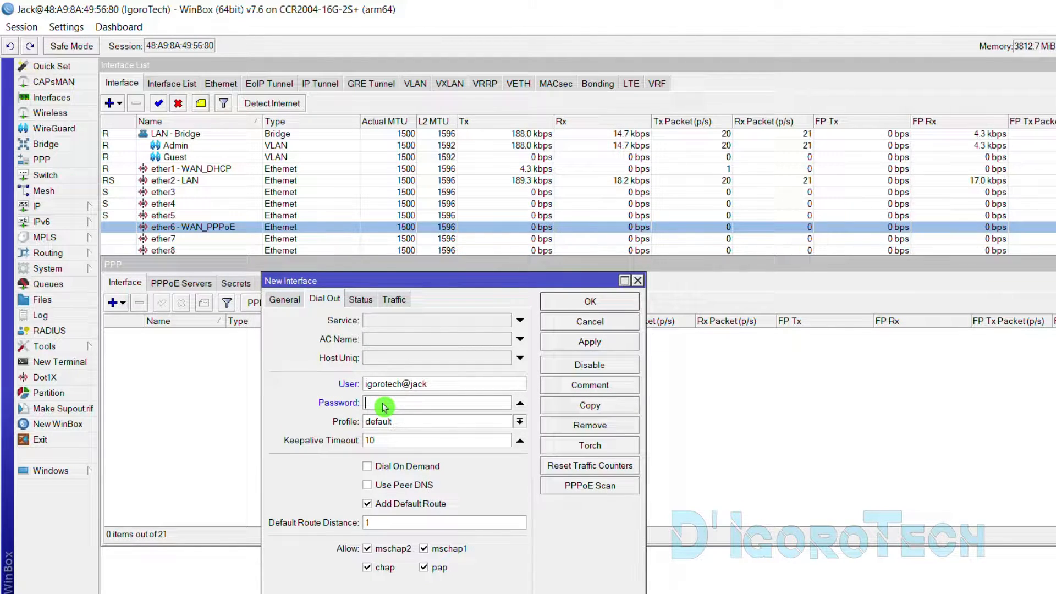
{"action": "type", "text": "****"}
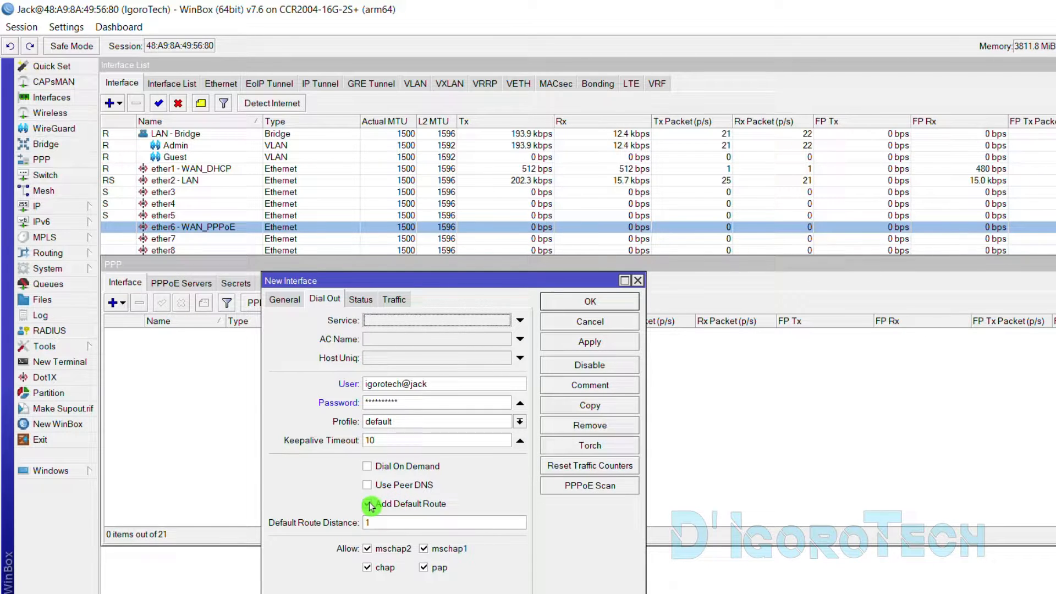
{"action": "left_click", "coordinate": [367, 504]}
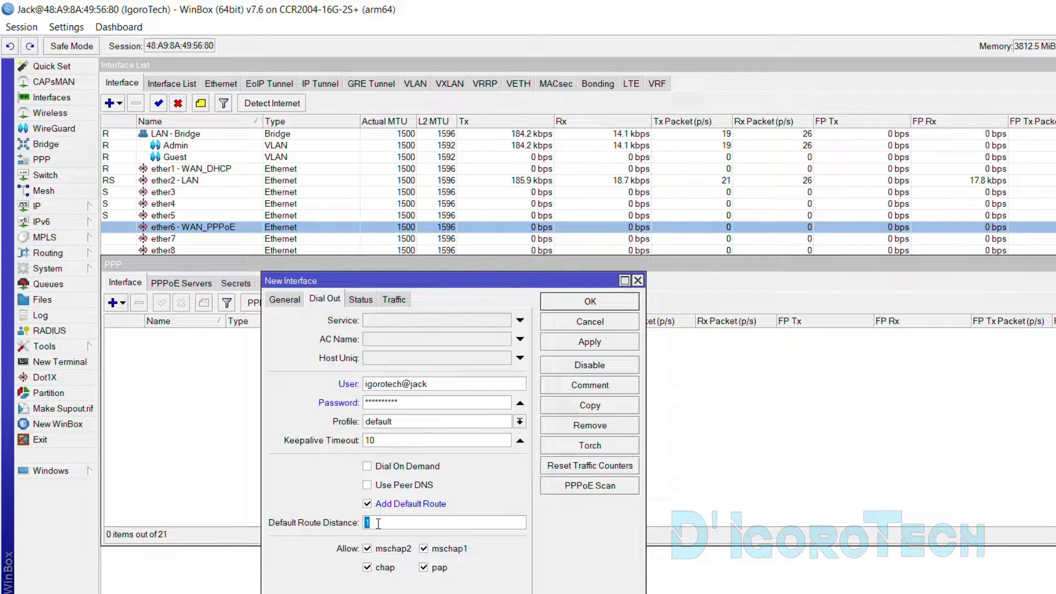
{"action": "type", "text": "5"}
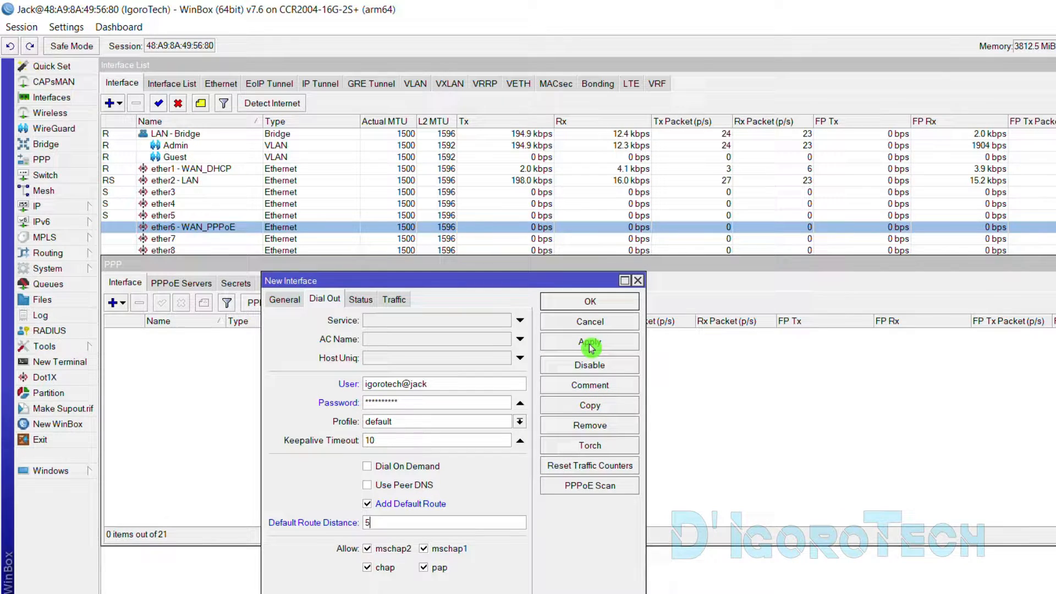
{"action": "left_click", "coordinate": [589, 301]}
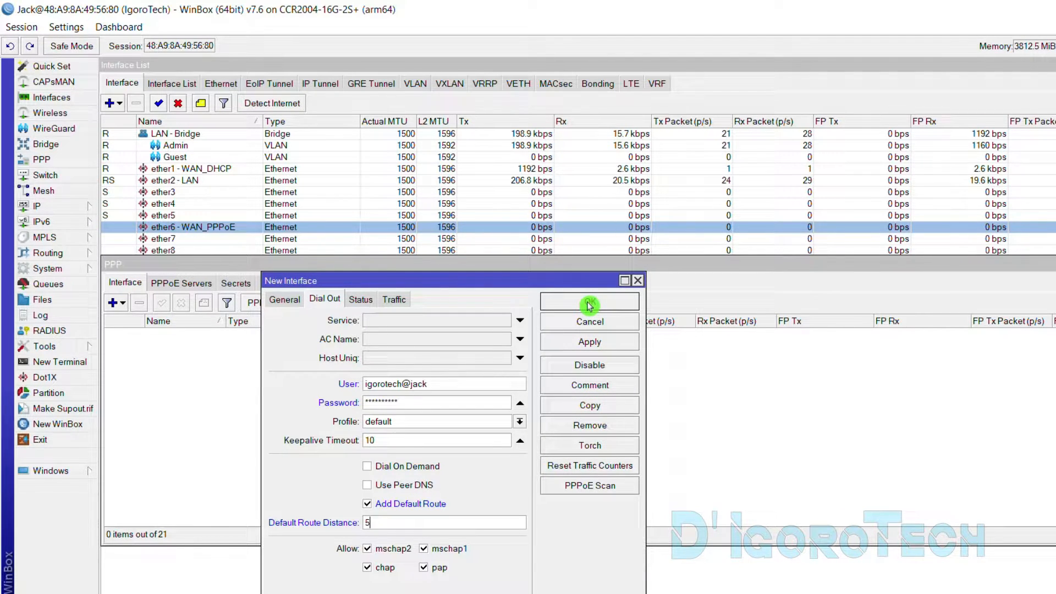
Step: Save the WAN2-PPPoE client and bring the interface list forward
{"action": "left_click", "coordinate": [589, 302]}
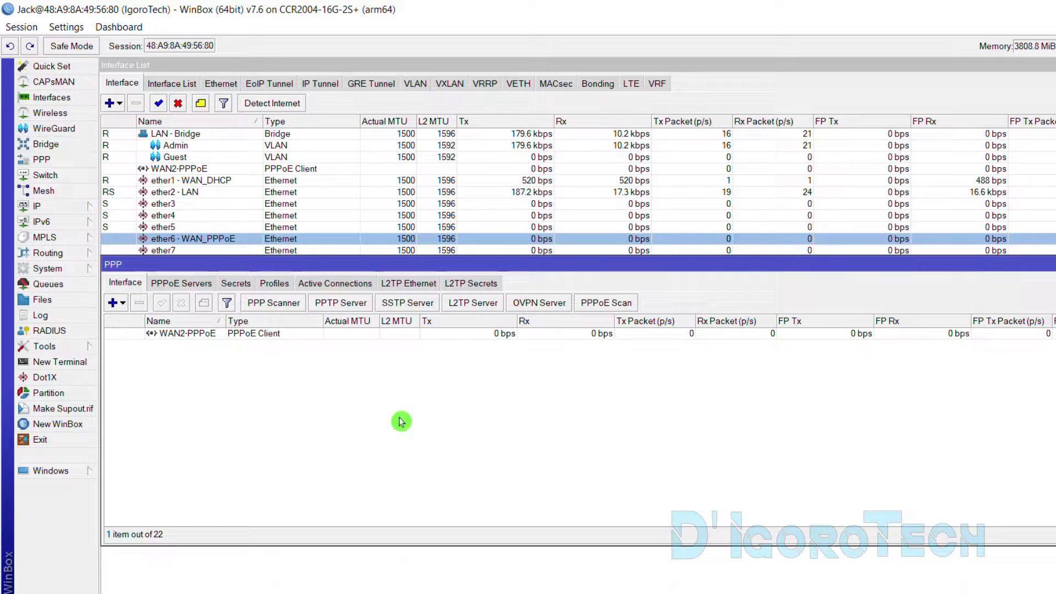
{"action": "left_click", "coordinate": [198, 333]}
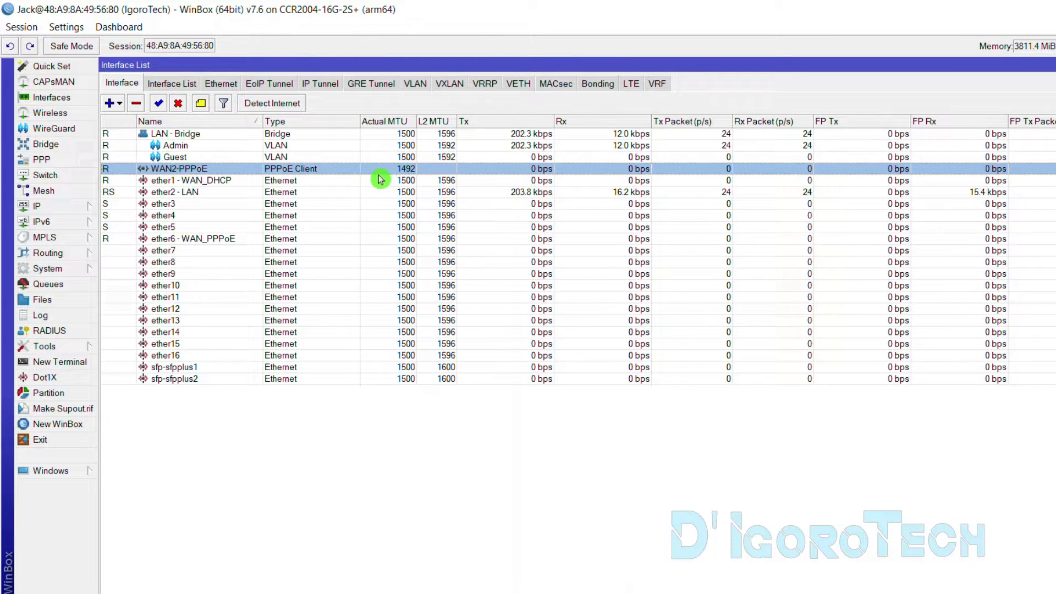
{"action": "left_click", "coordinate": [38, 159]}
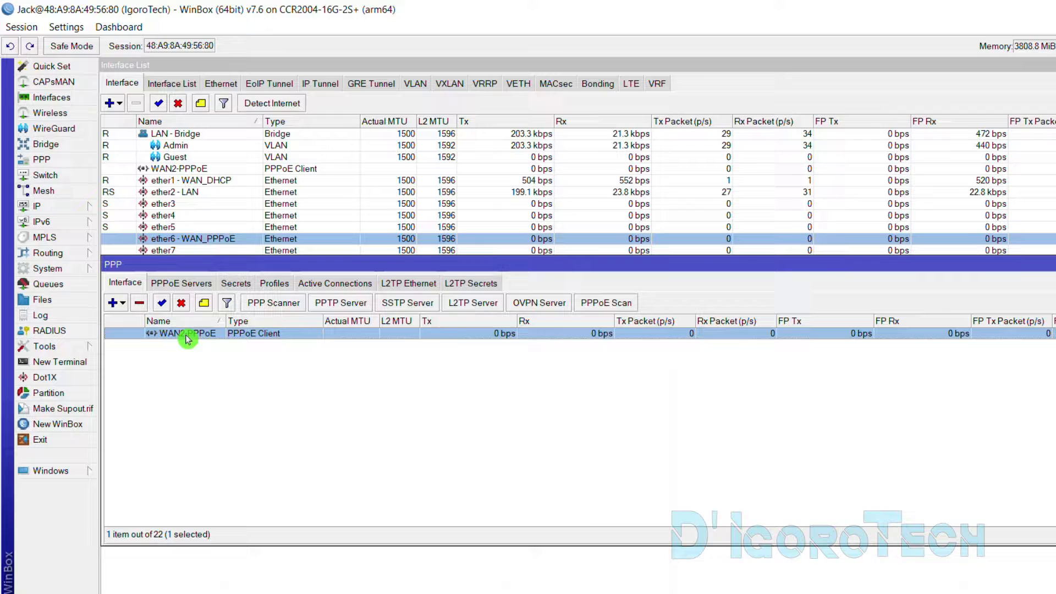
Step: Check WAN2-PPPoE's connection status and the remote address it received
{"action": "double_click", "coordinate": [187, 334]}
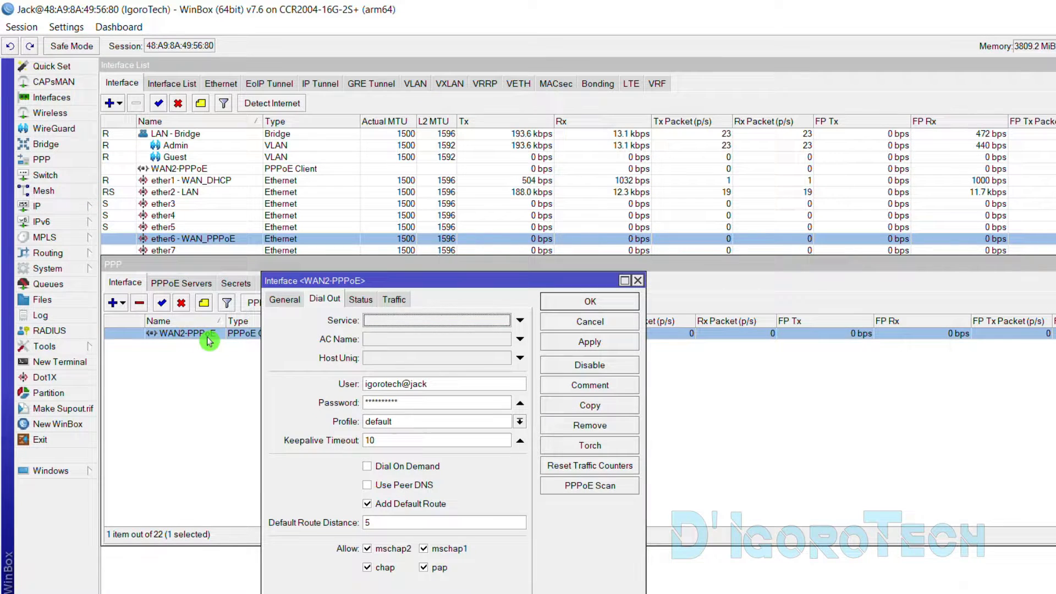
{"action": "left_click", "coordinate": [360, 299]}
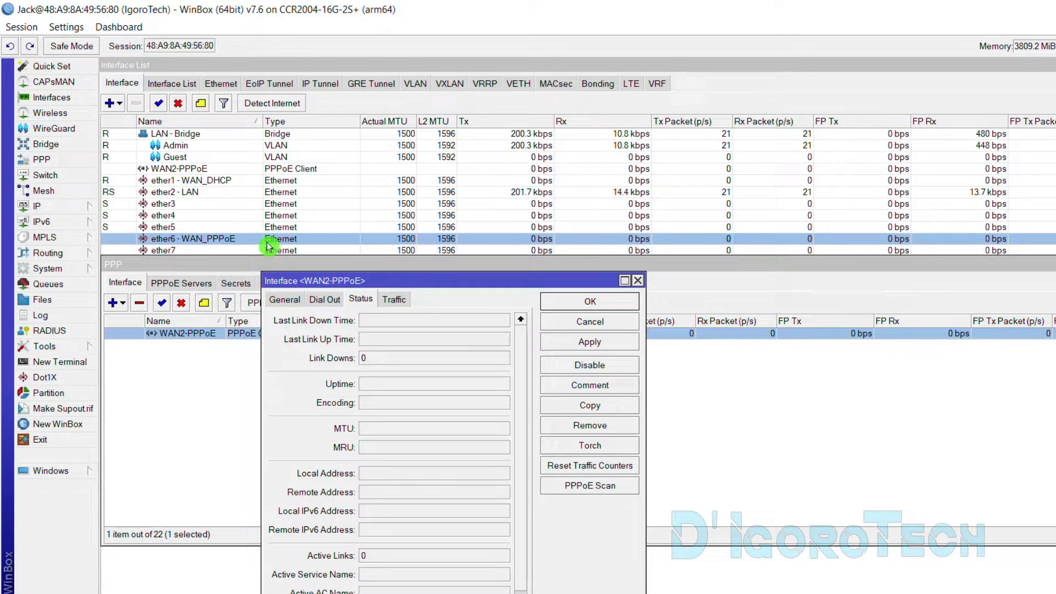
{"action": "mouse_move", "coordinate": [483, 376]}
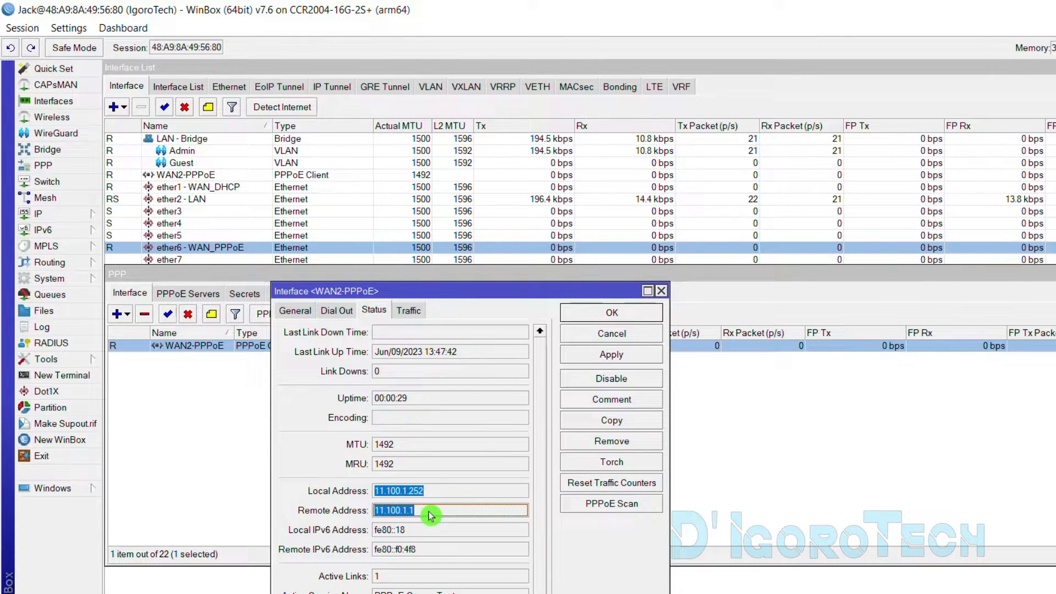
{"action": "left_click", "coordinate": [409, 310]}
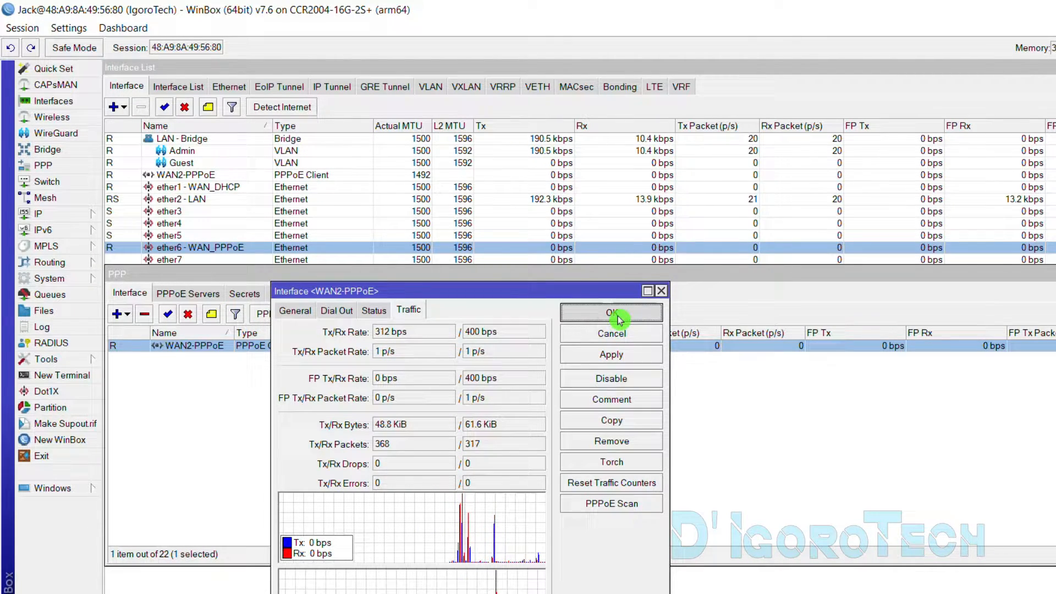
{"action": "left_click", "coordinate": [611, 312]}
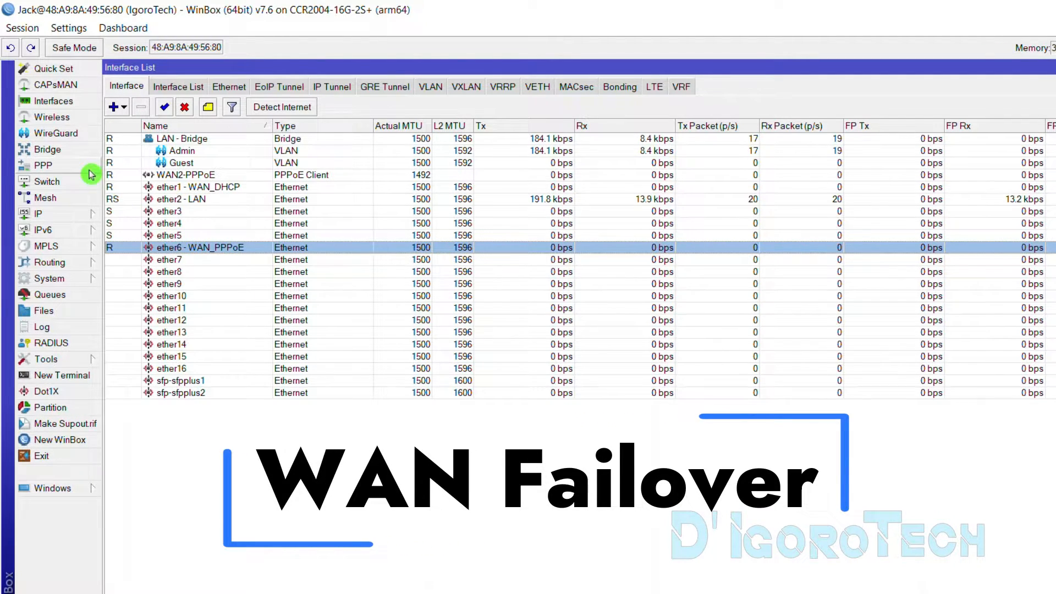
{"action": "left_click", "coordinate": [40, 164]}
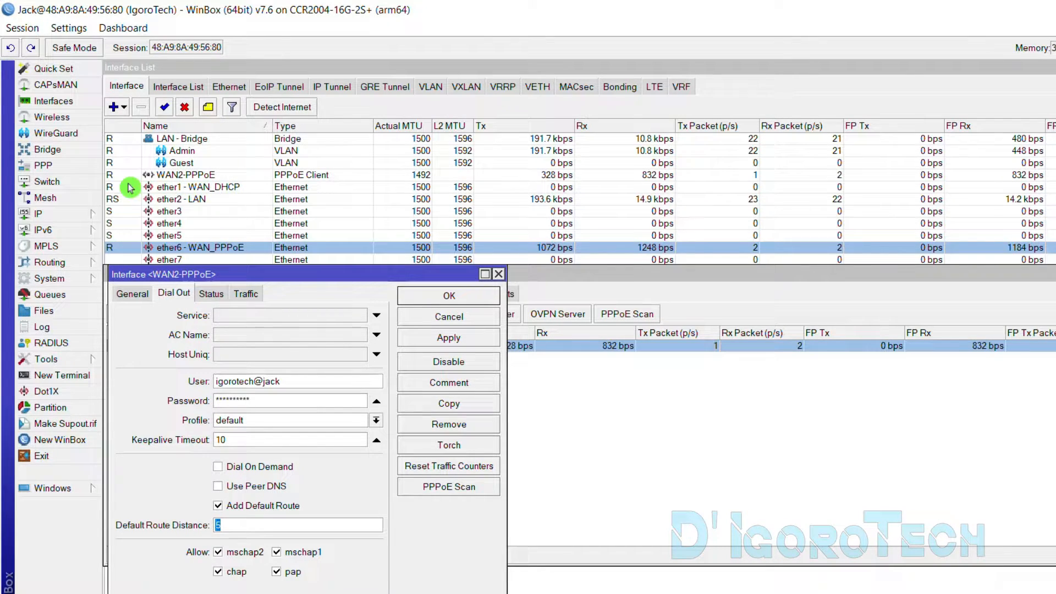
Step: Open the DHCP client list and select the ether1 - WAN_DHCP client
{"action": "left_click", "coordinate": [31, 214]}
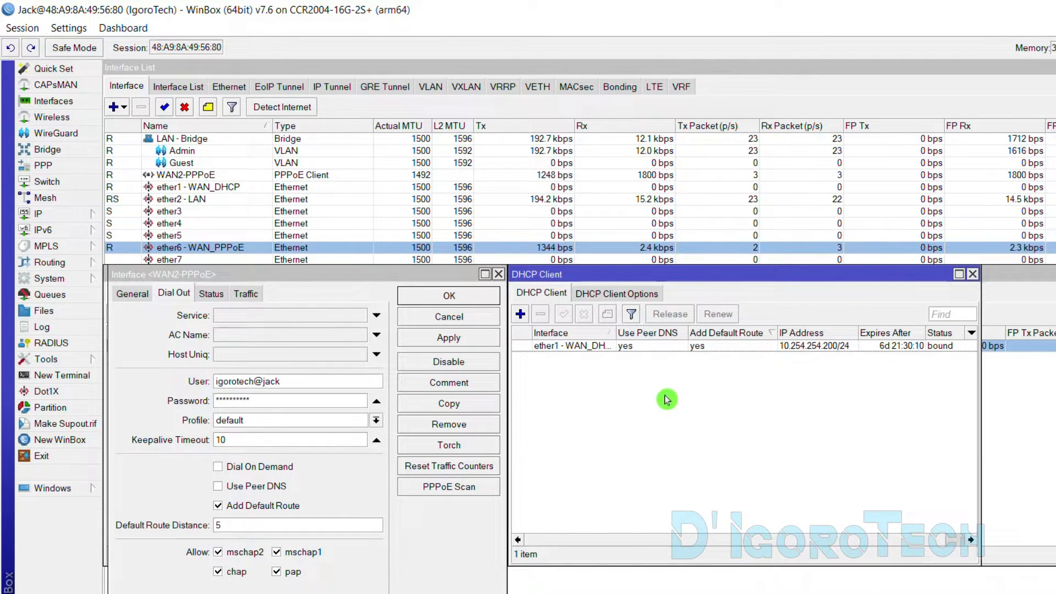
{"action": "left_click", "coordinate": [575, 346]}
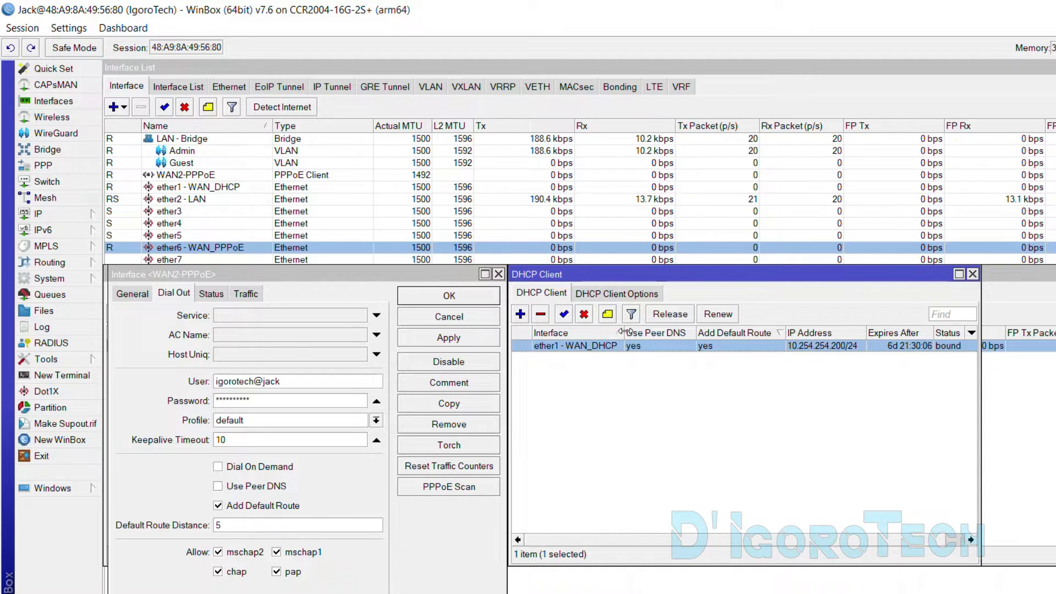
Step: In the ether1 - WAN_DHCP client's Advanced options, set default route distance to 10
{"action": "double_click", "coordinate": [576, 345]}
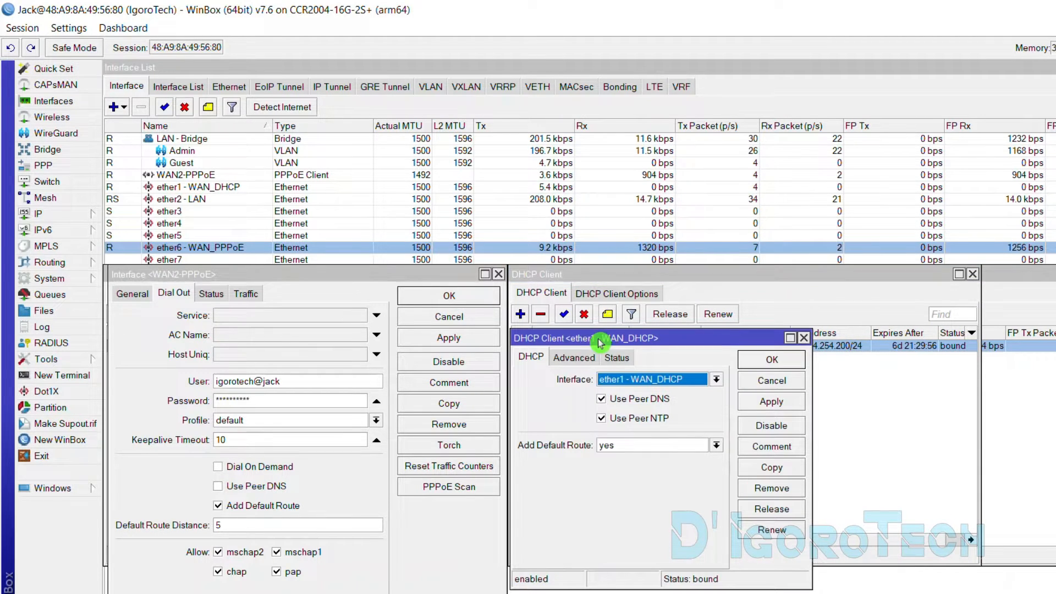
{"action": "left_click", "coordinate": [573, 357]}
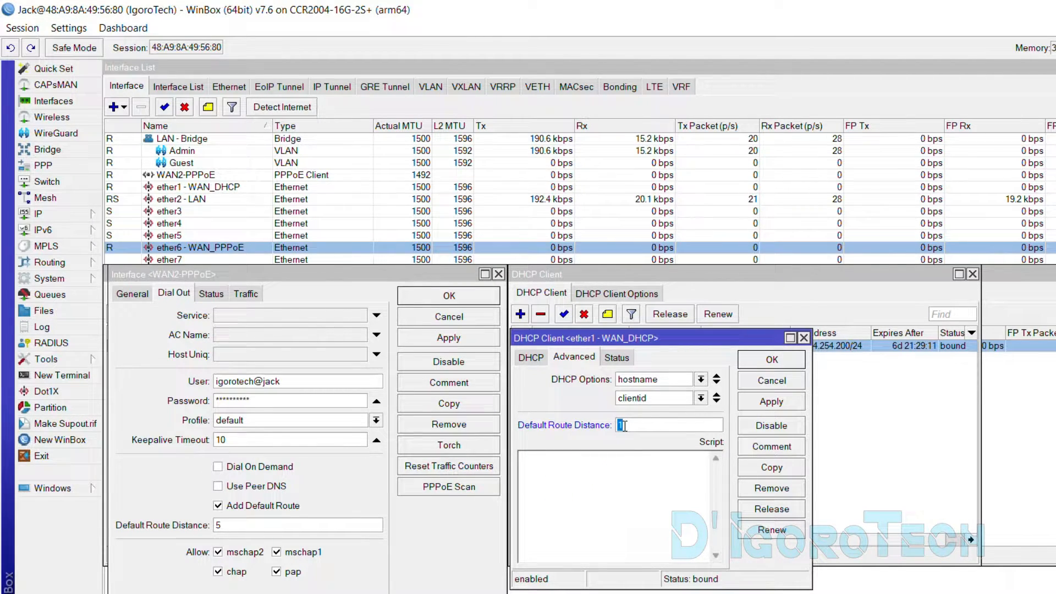
{"action": "type", "text": "4"}
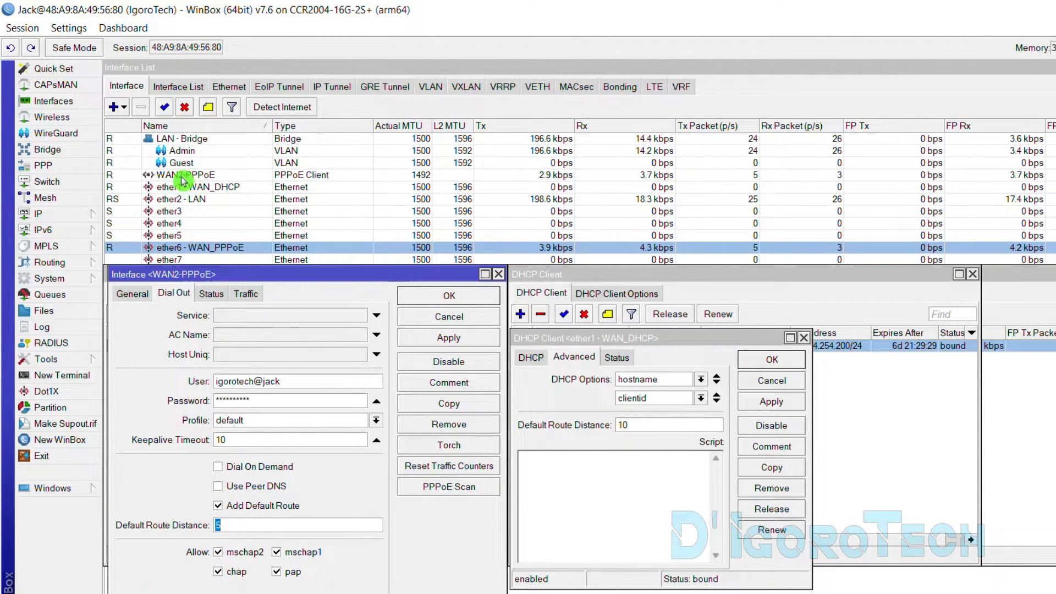
{"action": "mouse_move", "coordinate": [198, 180]}
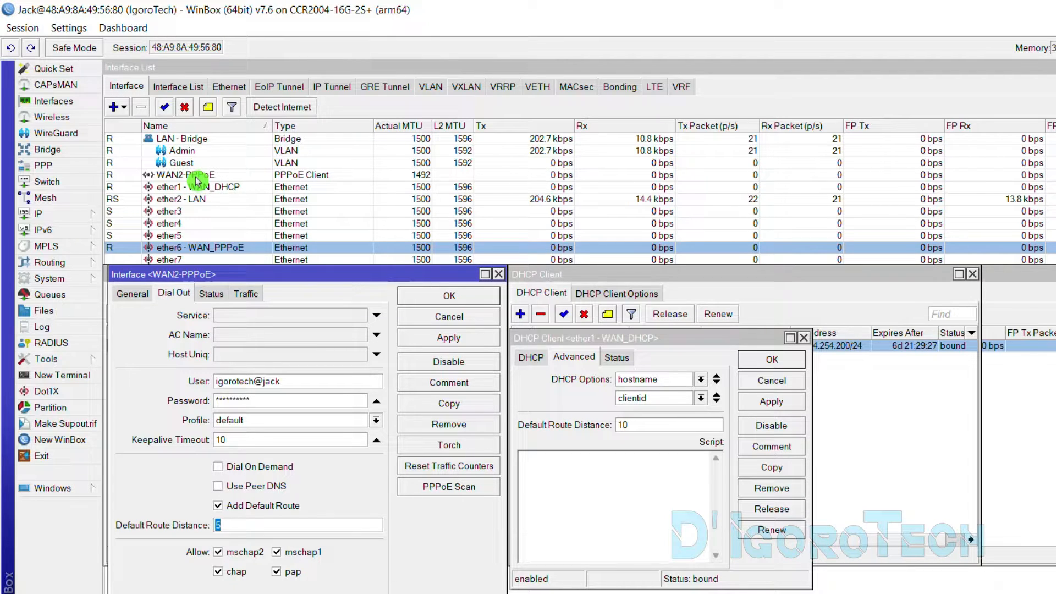
{"action": "mouse_move", "coordinate": [201, 192]}
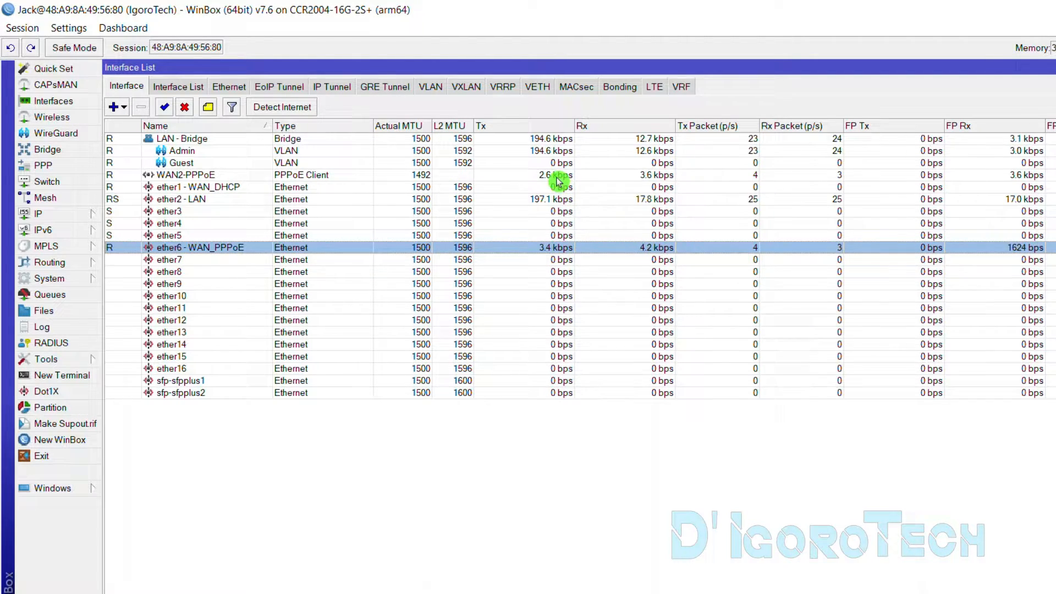
Step: Disable the ether1 - WAN_DHCP interface in the Interface List
{"action": "left_click", "coordinate": [184, 175]}
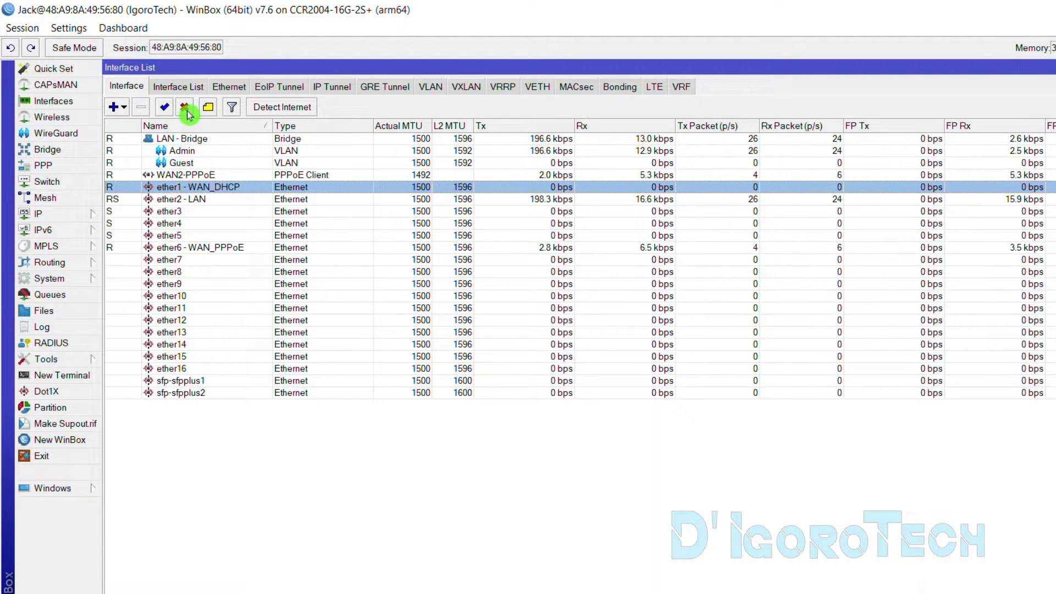
{"action": "mouse_move", "coordinate": [185, 109]}
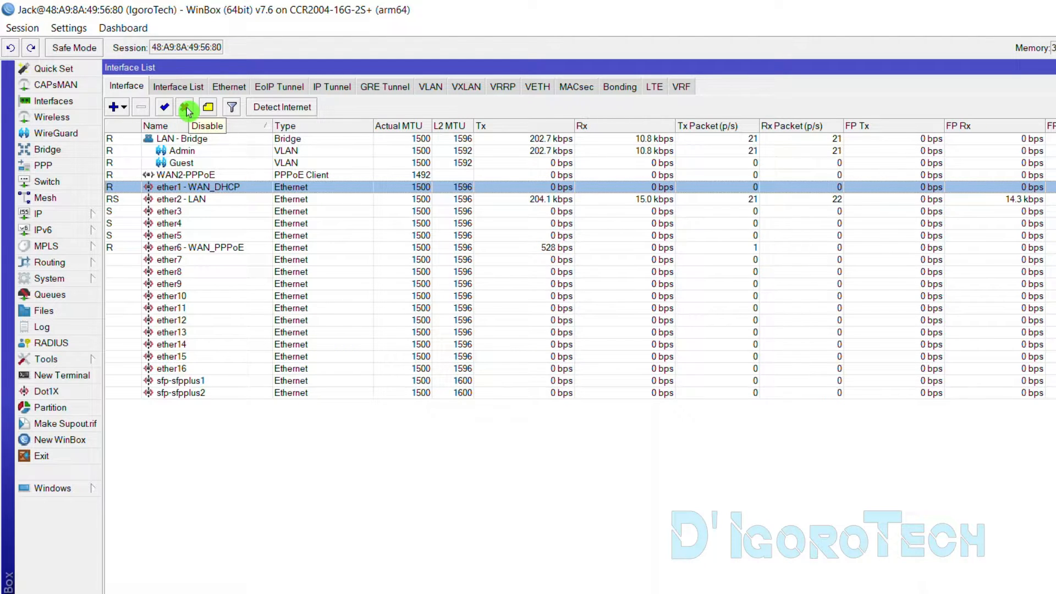
{"action": "left_click", "coordinate": [186, 106]}
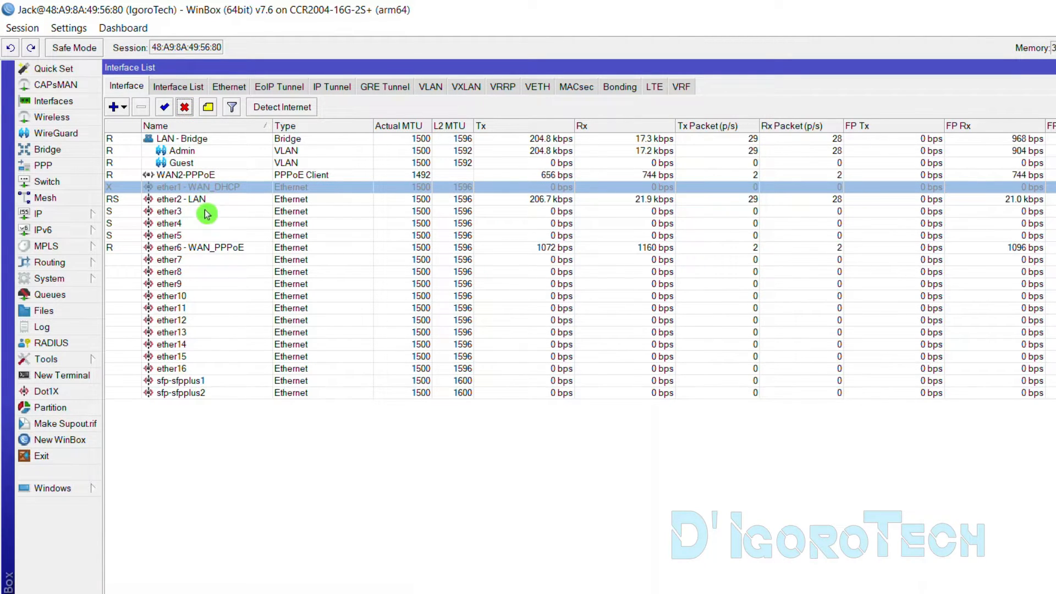
{"action": "left_click", "coordinate": [199, 248]}
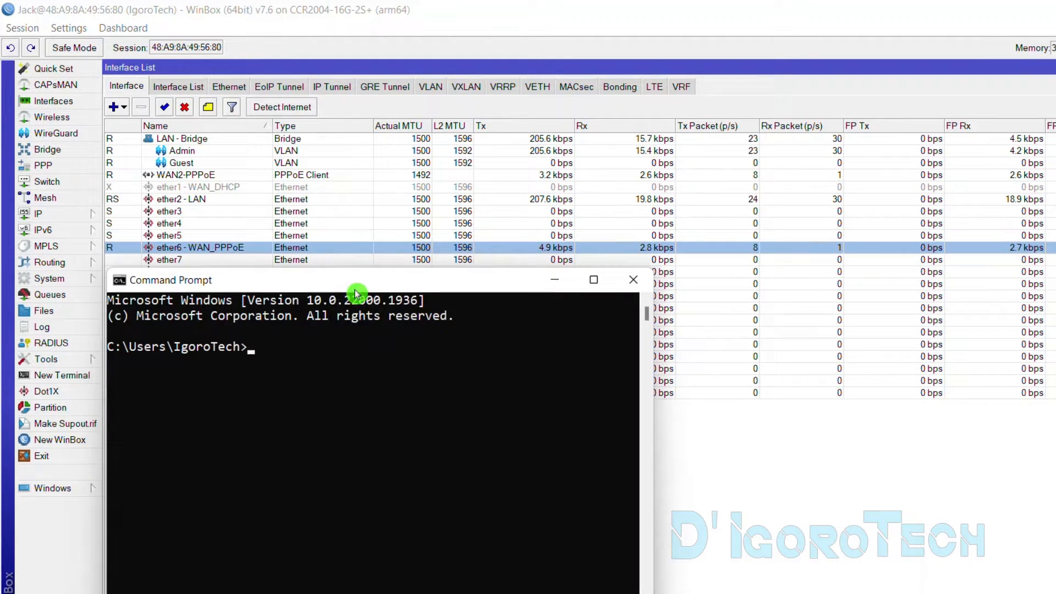
Step: Run ipconfig, then start a continuous ping to google.com
{"action": "type", "text": "ipconfig"}
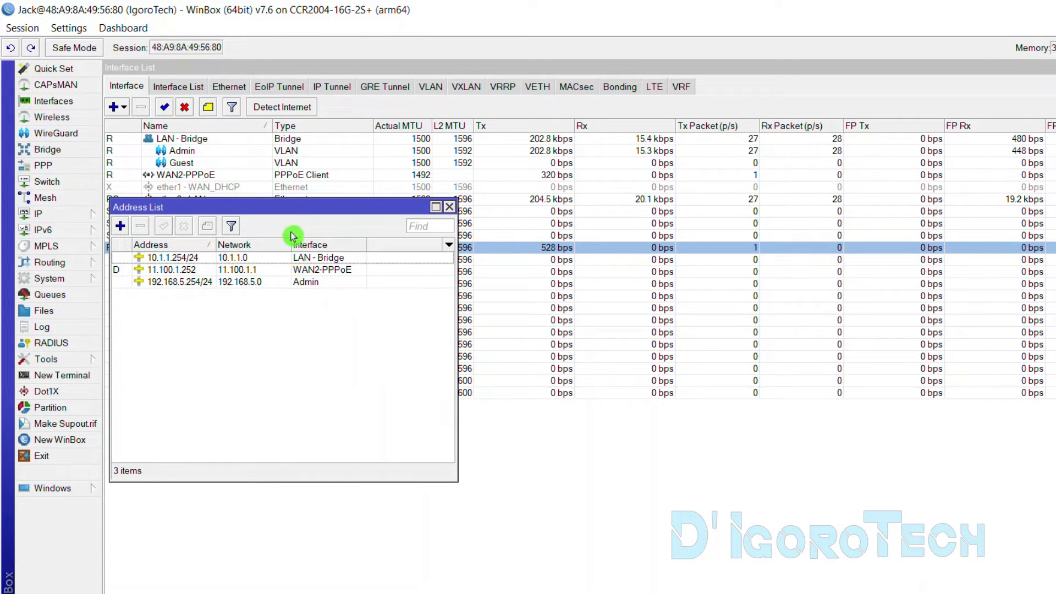
{"action": "mouse_move", "coordinate": [184, 295]}
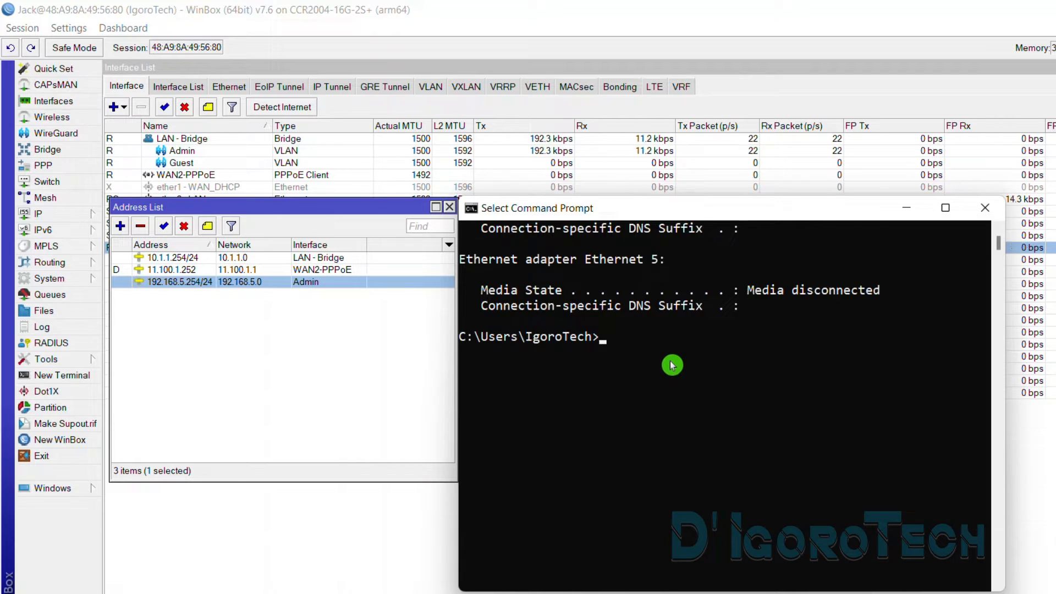
{"action": "type", "text": "ping google.com -t"}
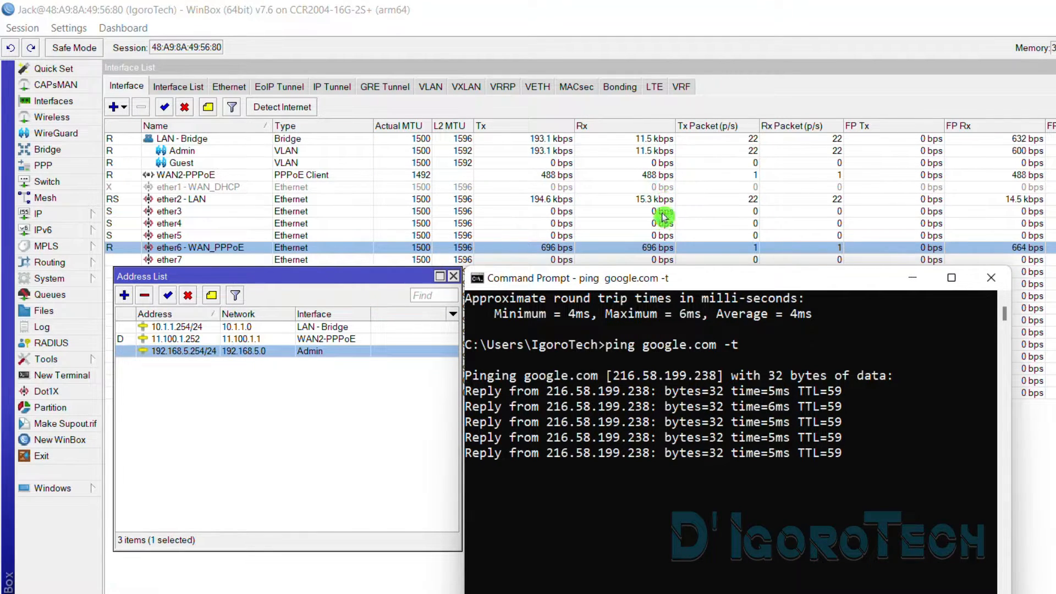
Step: Open IP > Routes to confirm the default route via WAN2-PPPoE at distance 5
{"action": "left_click", "coordinate": [37, 213]}
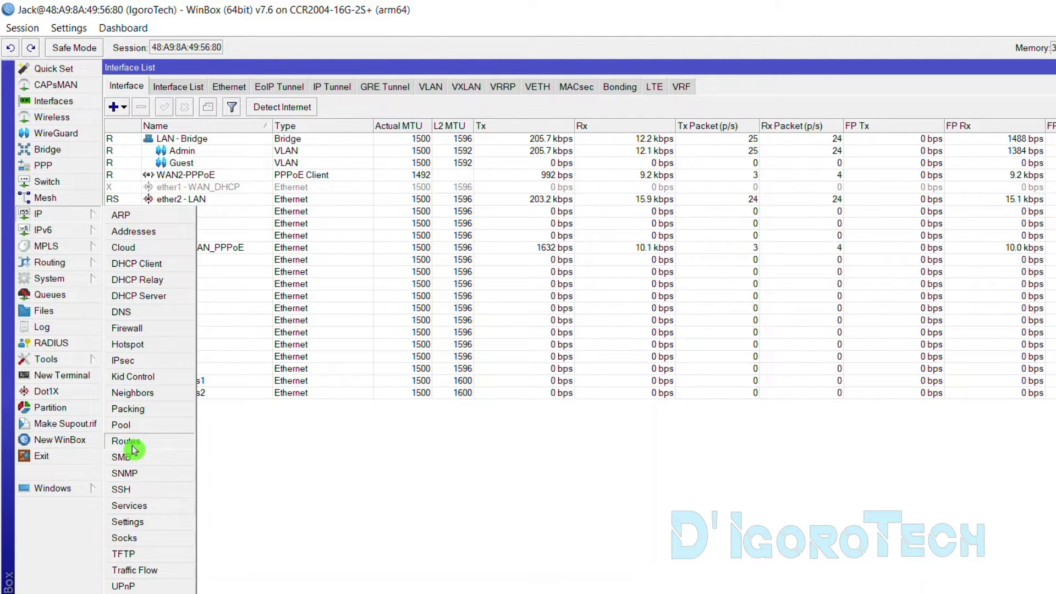
{"action": "left_click", "coordinate": [125, 441]}
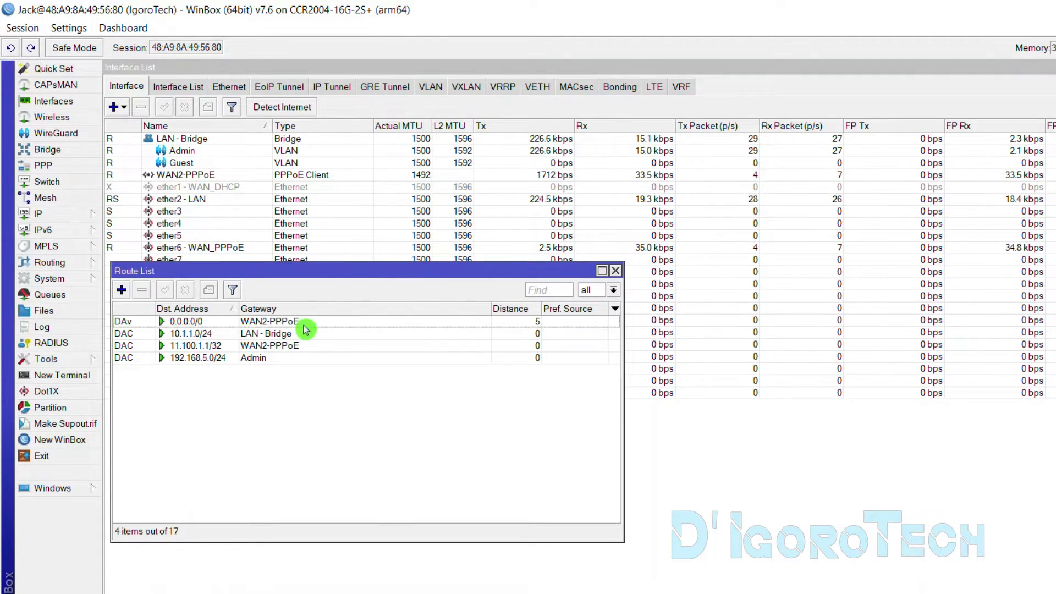
{"action": "left_click", "coordinate": [190, 322]}
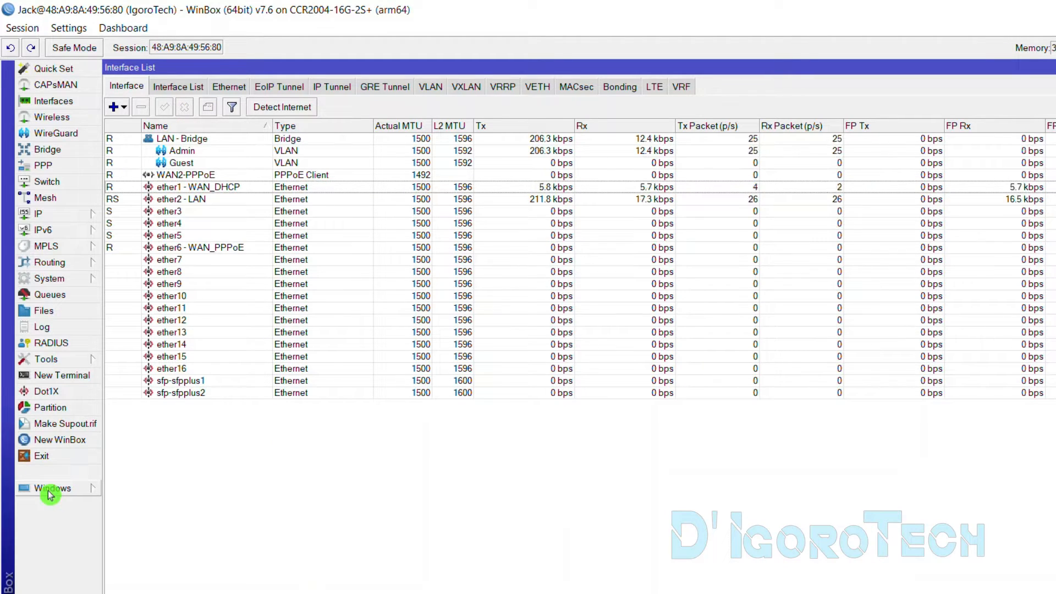
Step: Reopen the Route List, select the distance-10 backup default route, then close it
{"action": "left_click", "coordinate": [52, 488]}
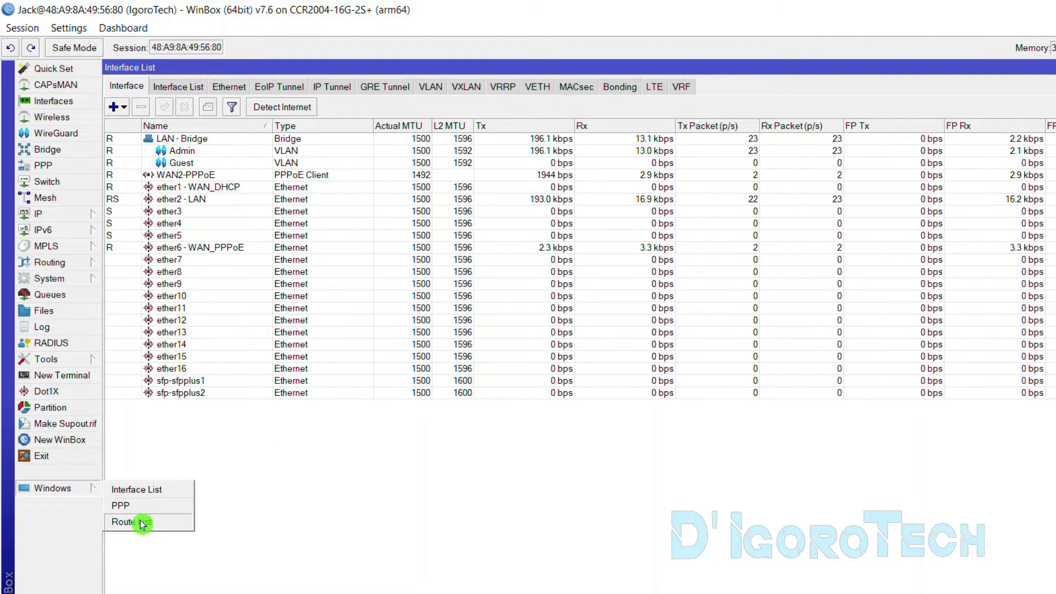
{"action": "left_click", "coordinate": [129, 521]}
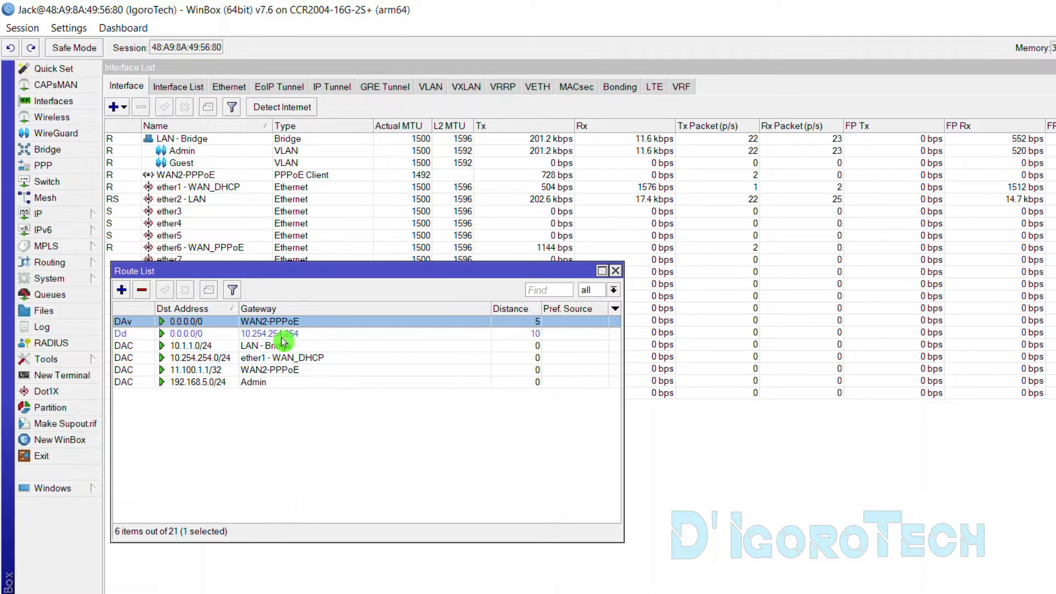
{"action": "left_click", "coordinate": [280, 333]}
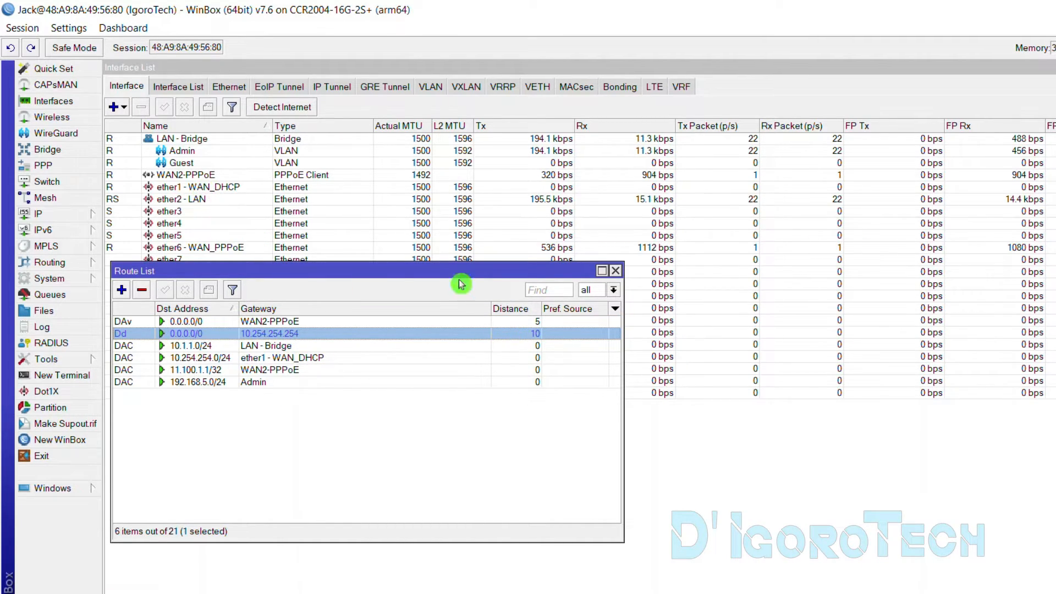
{"action": "left_click", "coordinate": [264, 321]}
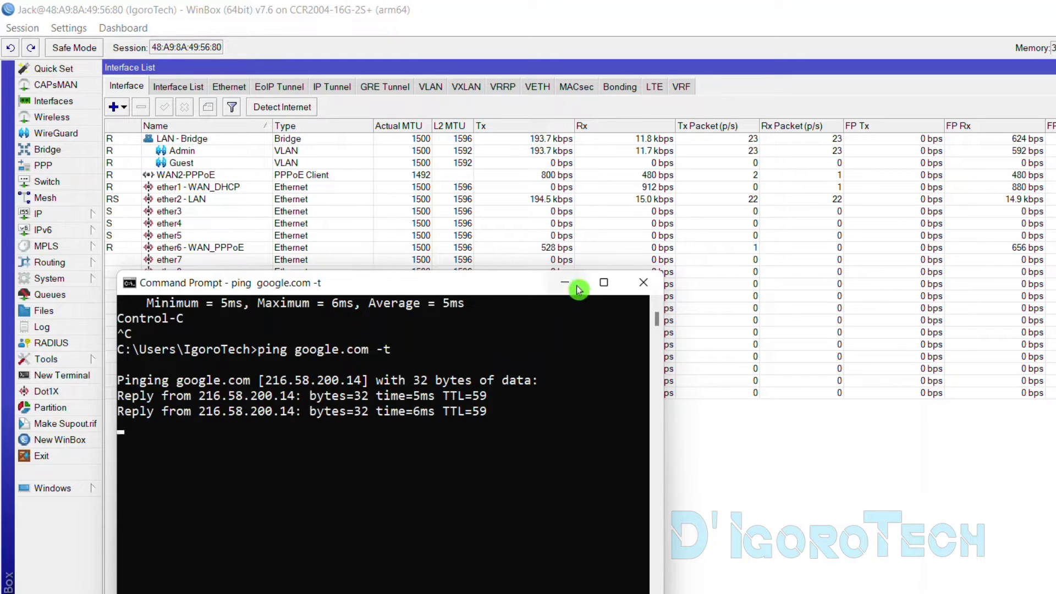
Step: Minimize the running ping window to bring WinBox's interface list back into view
{"action": "left_click", "coordinate": [643, 282]}
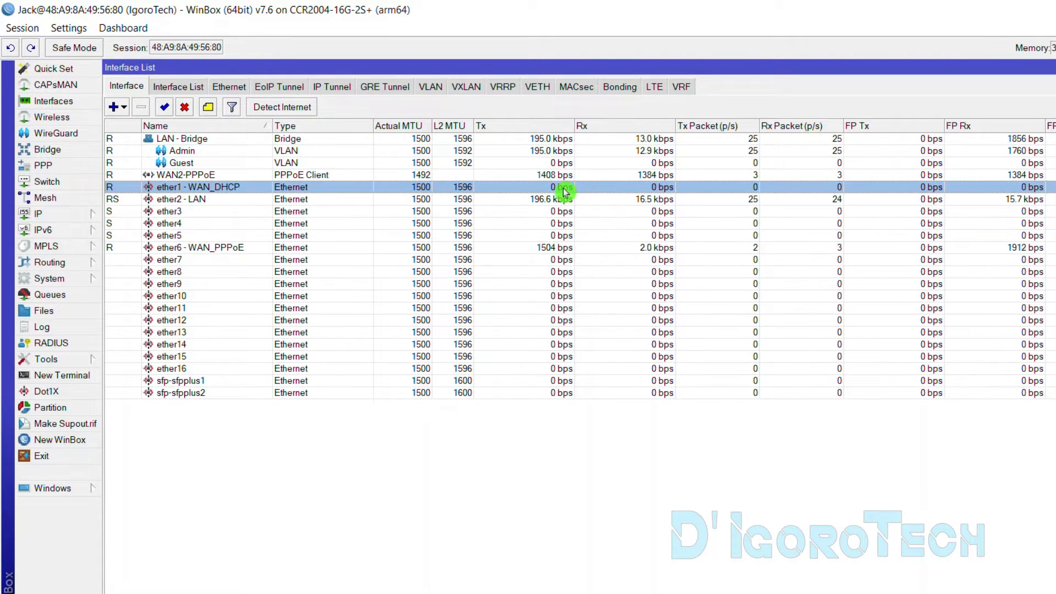
{"action": "mouse_move", "coordinate": [620, 192]}
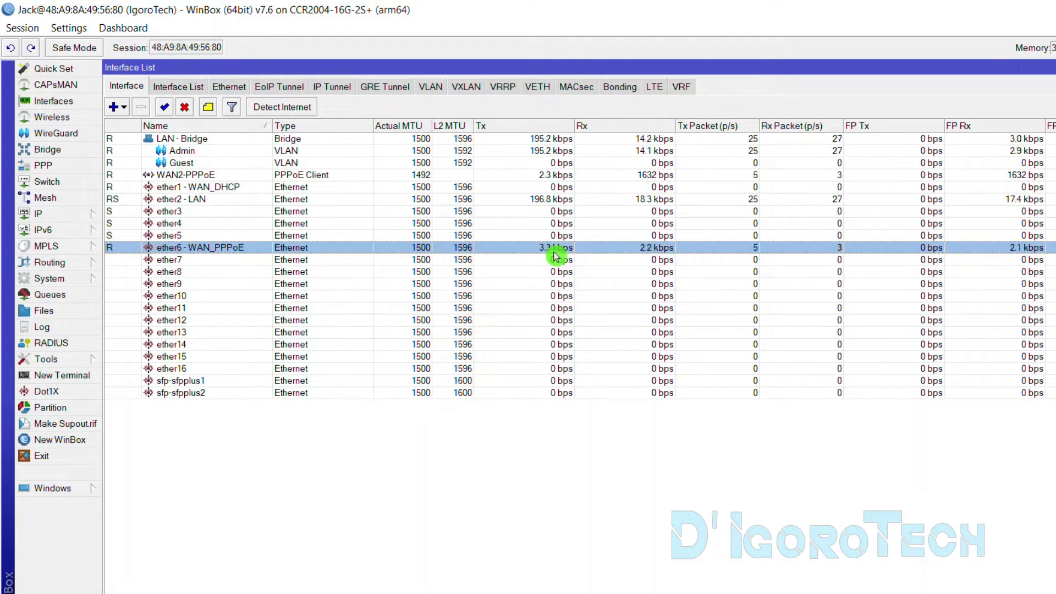
Step: Check IP > Addresses for dynamic entries on ether1 WAN_DHCP and WAN2-PPPoE, then close the list
{"action": "left_click", "coordinate": [38, 214]}
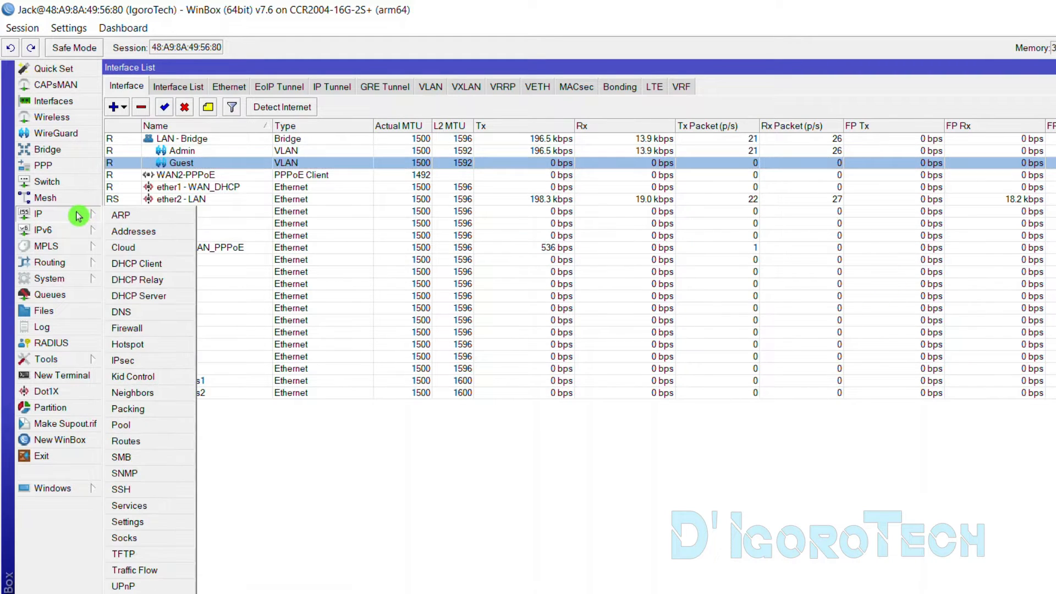
{"action": "left_click", "coordinate": [133, 232]}
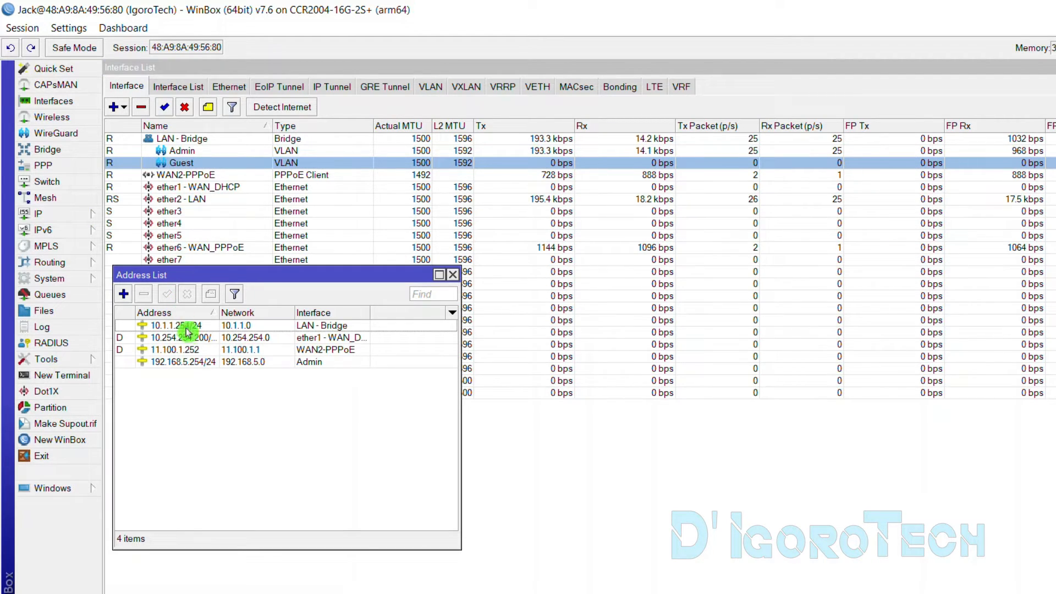
{"action": "left_click", "coordinate": [176, 325]}
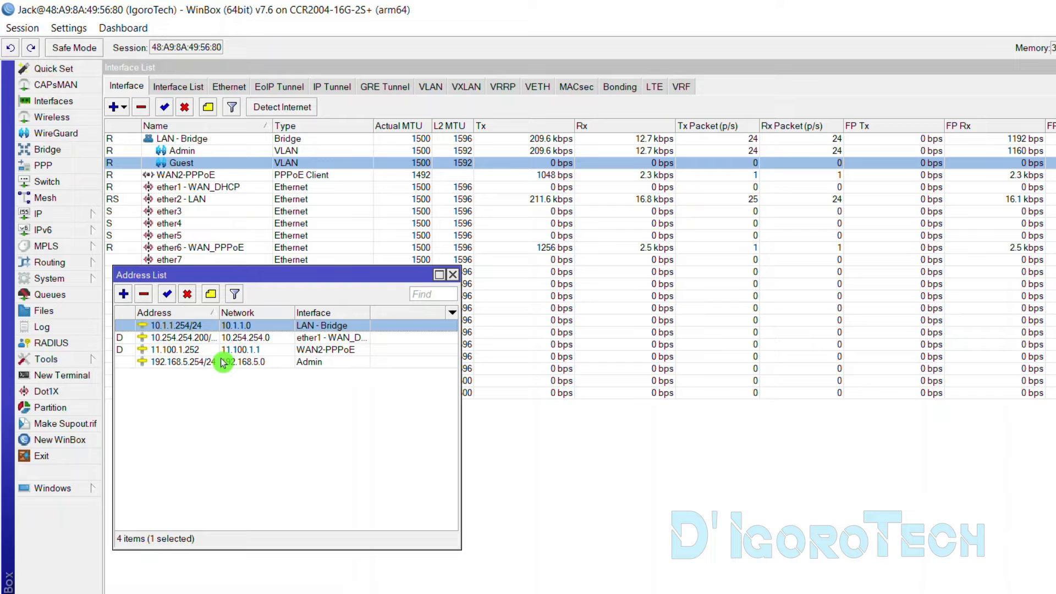
{"action": "left_click", "coordinate": [186, 362]}
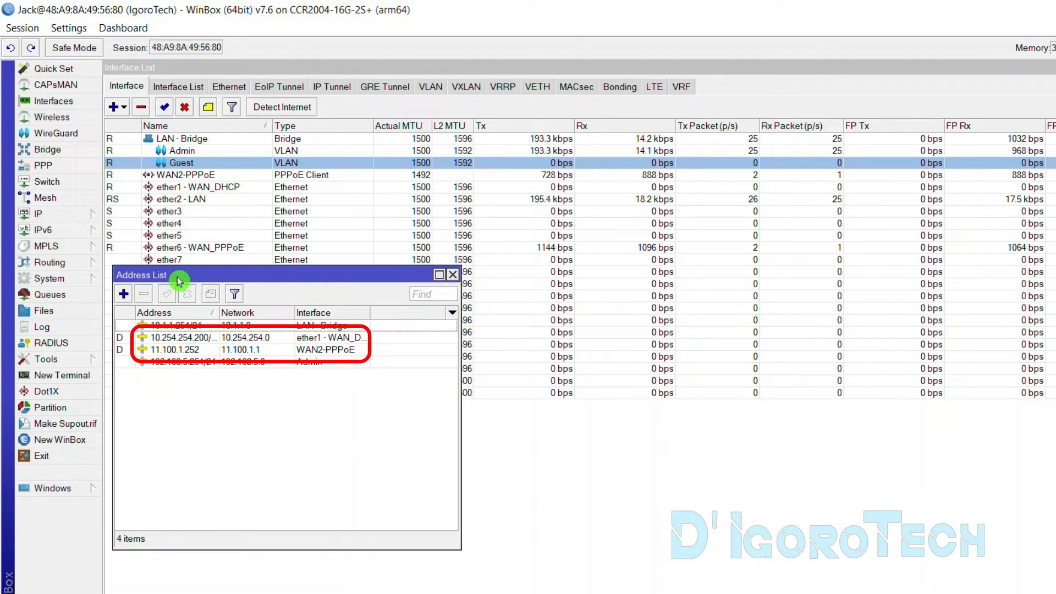
{"action": "left_click", "coordinate": [453, 275]}
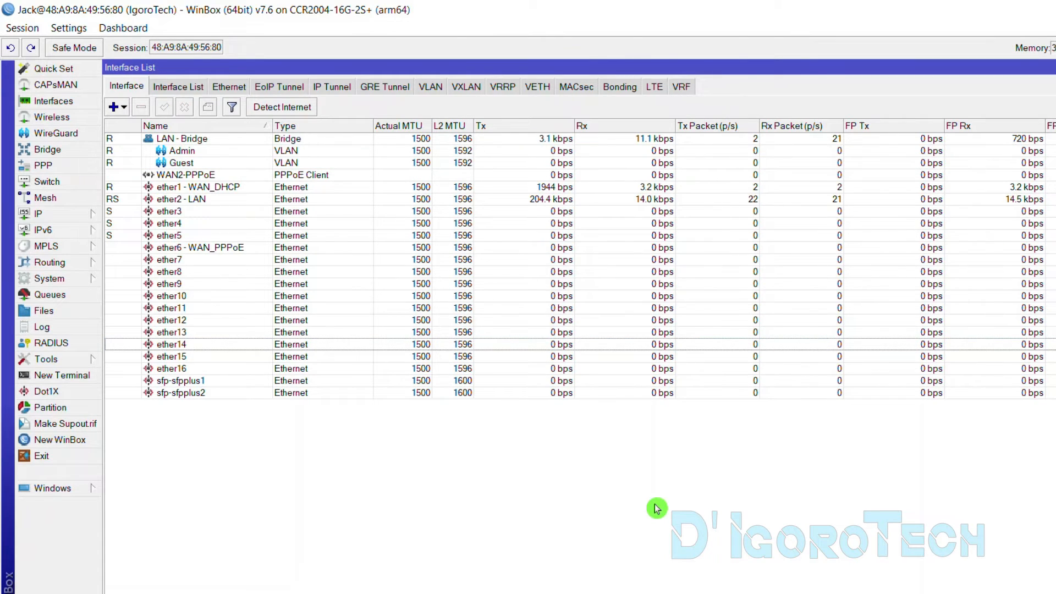